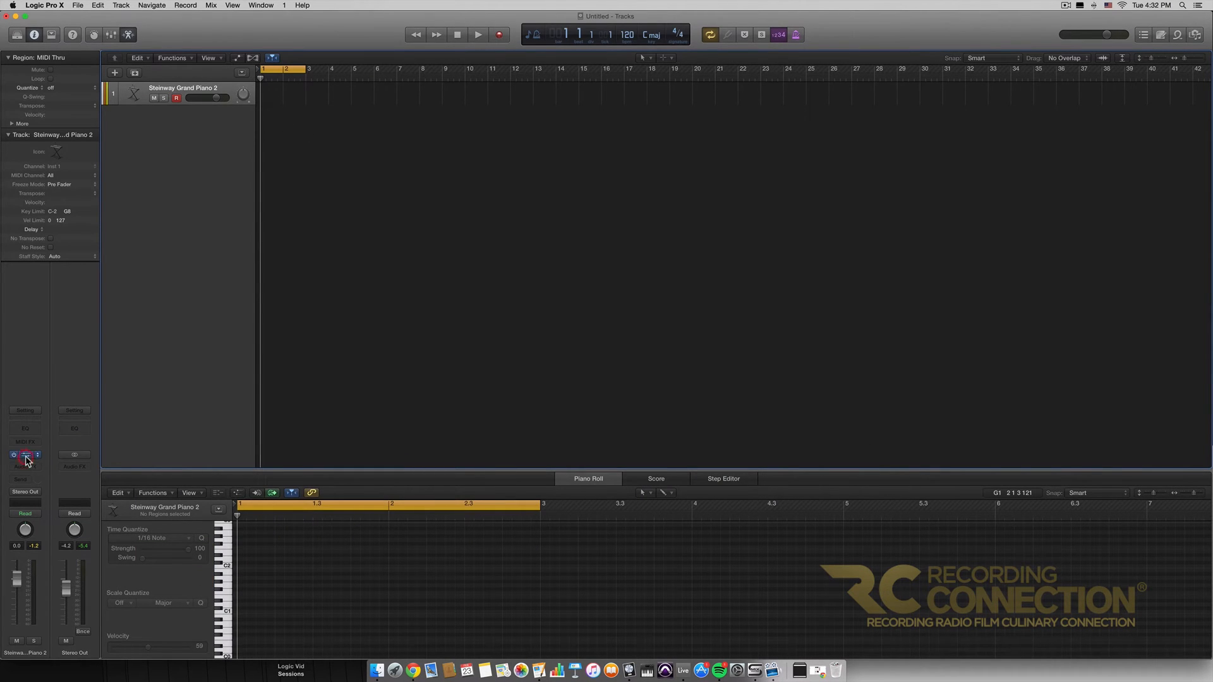
Add Chord Trigger to the Steinway Grand Piano 2 track's MIDI FX and centre its window
left_click(24, 454)
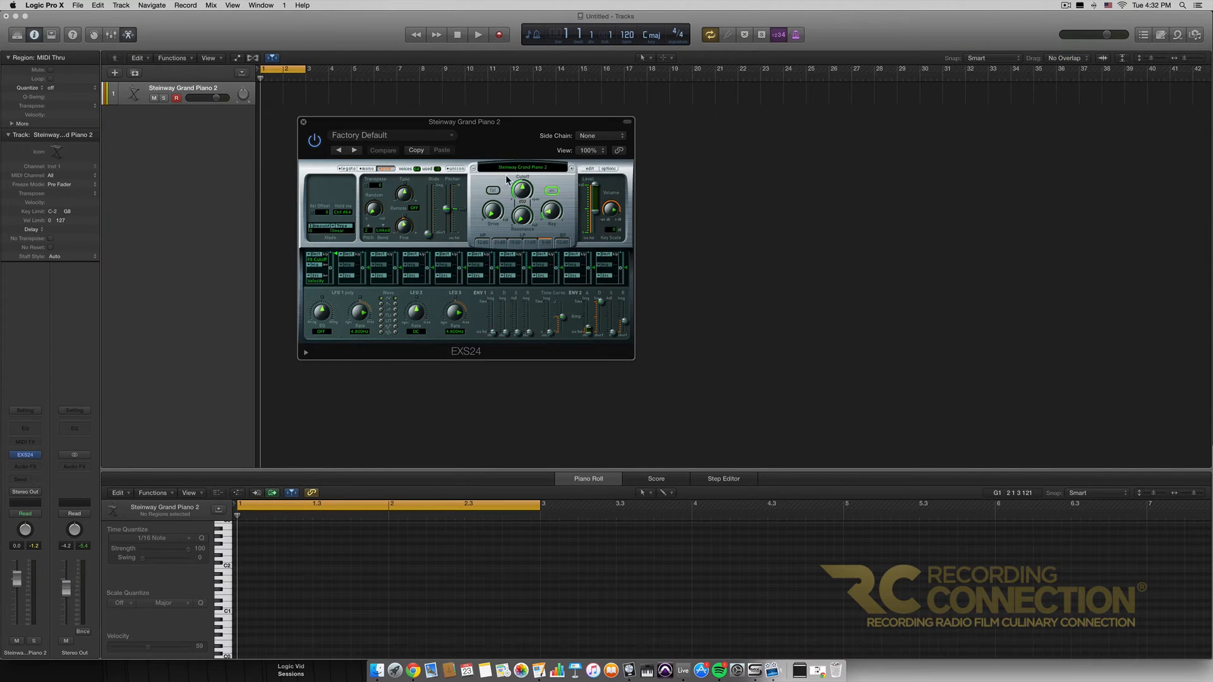
left_click(523, 168)
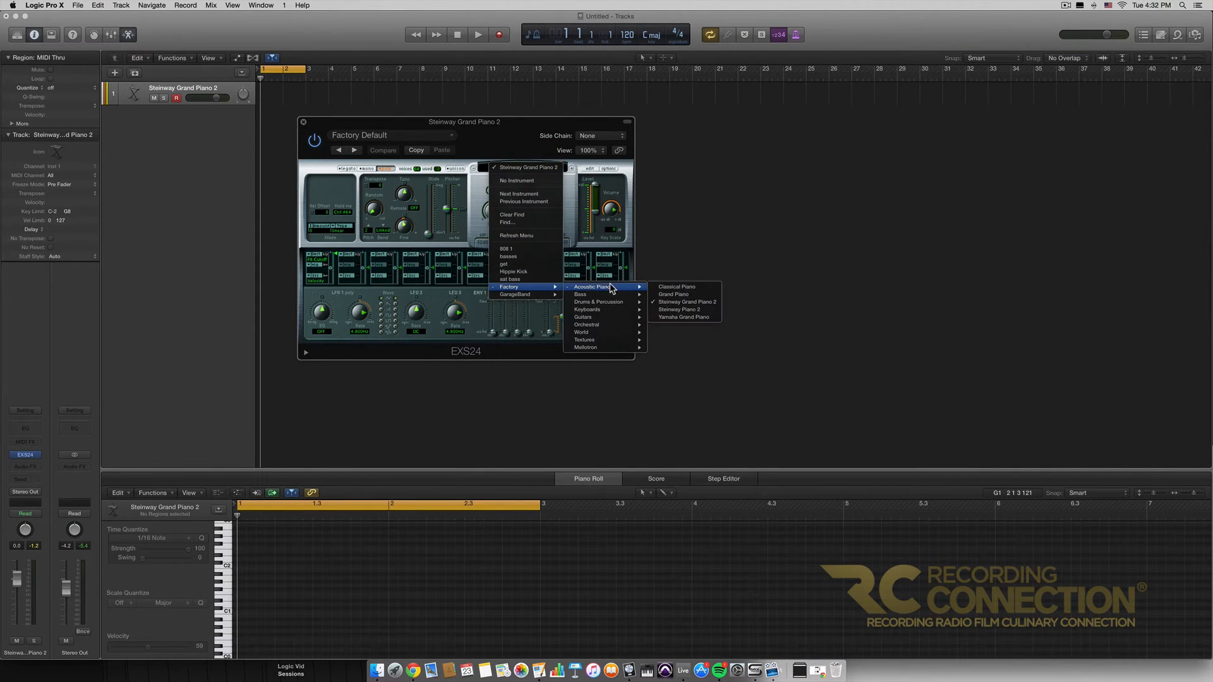
mouse_move(685, 302)
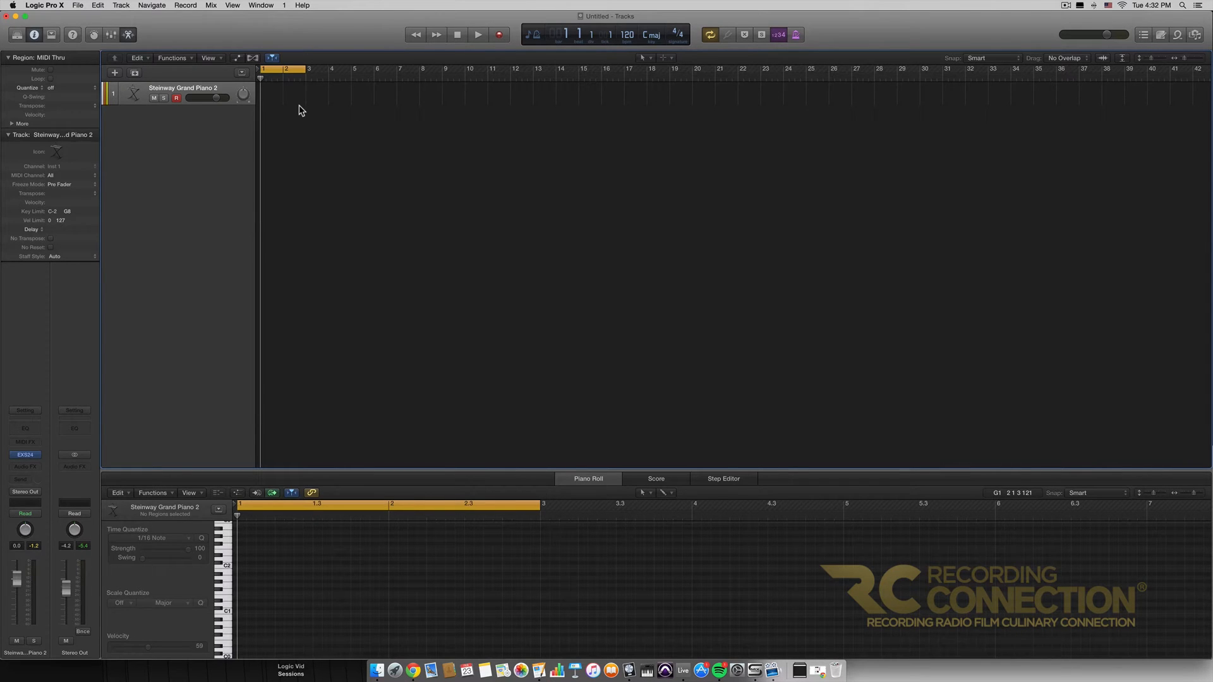
mouse_move(284, 97)
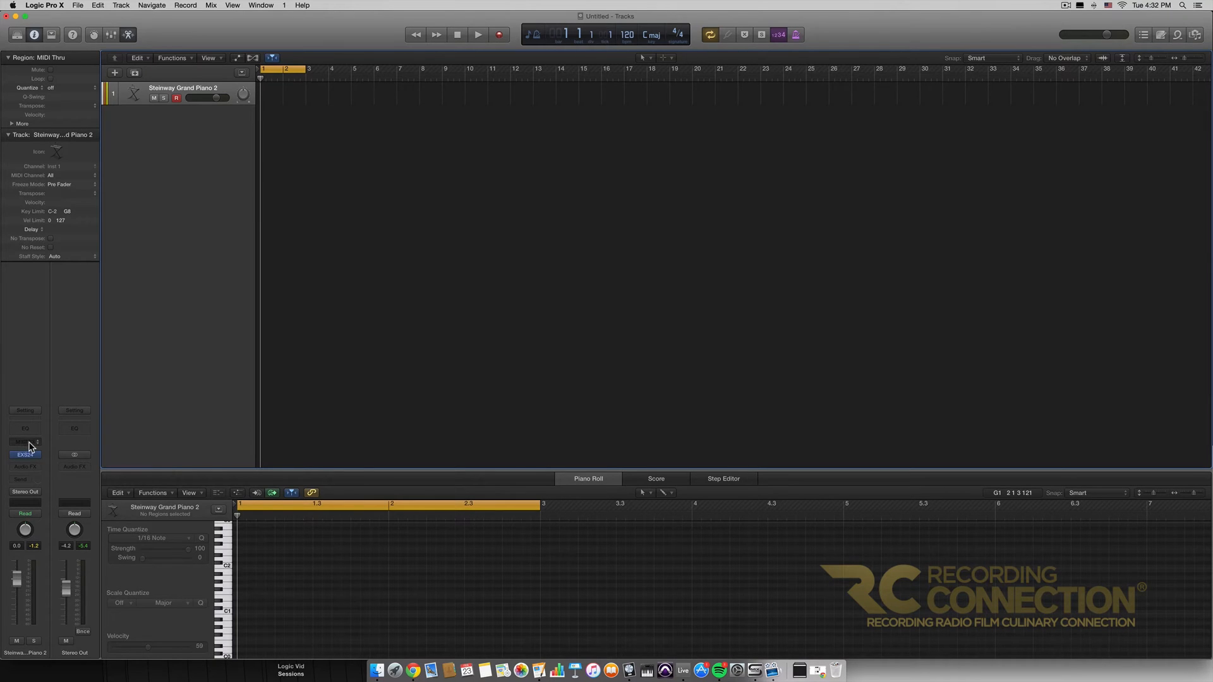
left_click(25, 442)
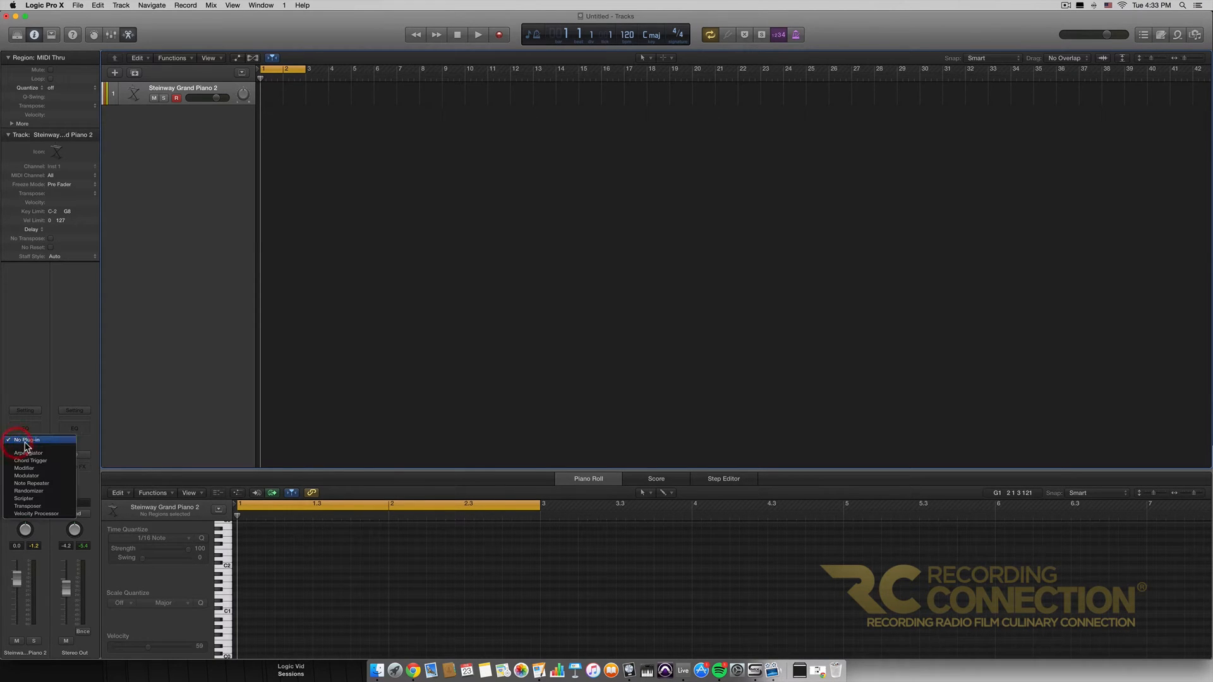
mouse_move(58, 480)
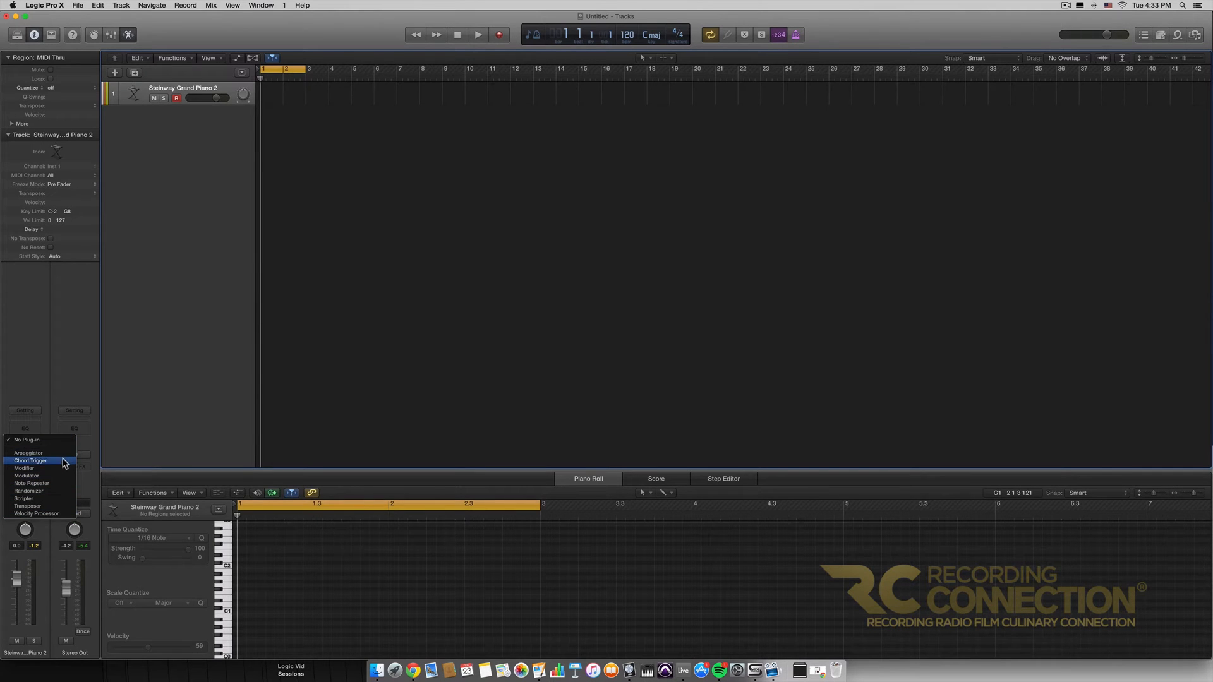
left_click(31, 460)
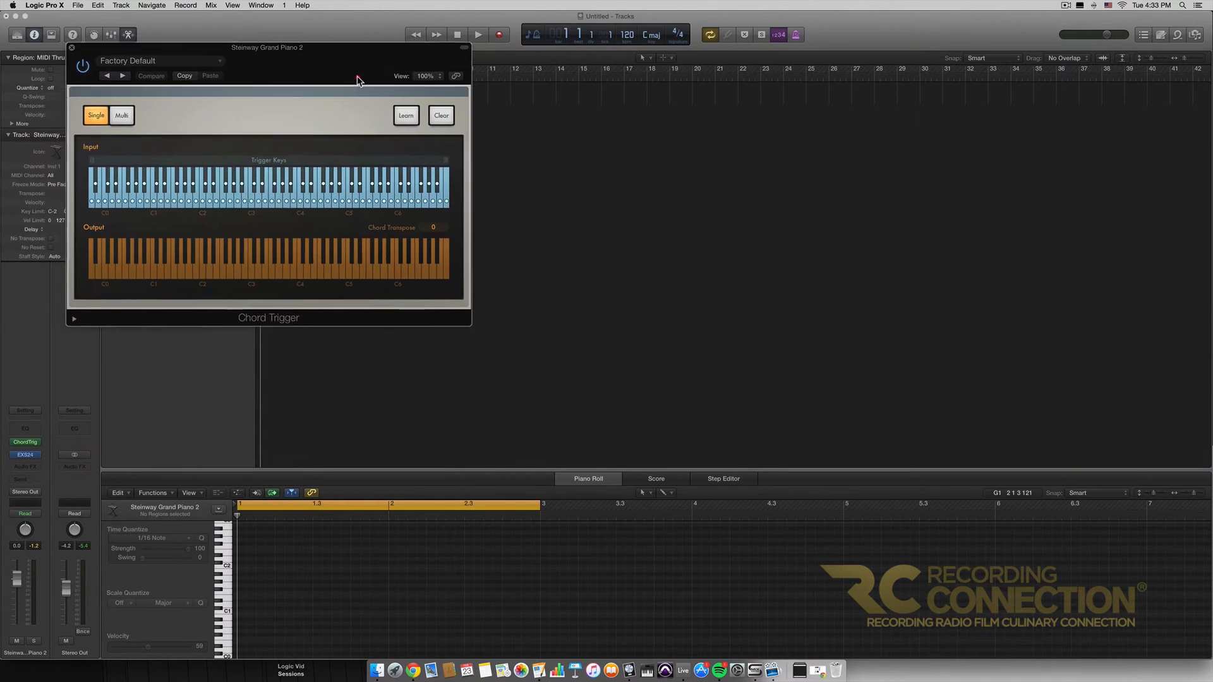
left_click_drag(266, 47, 576, 137)
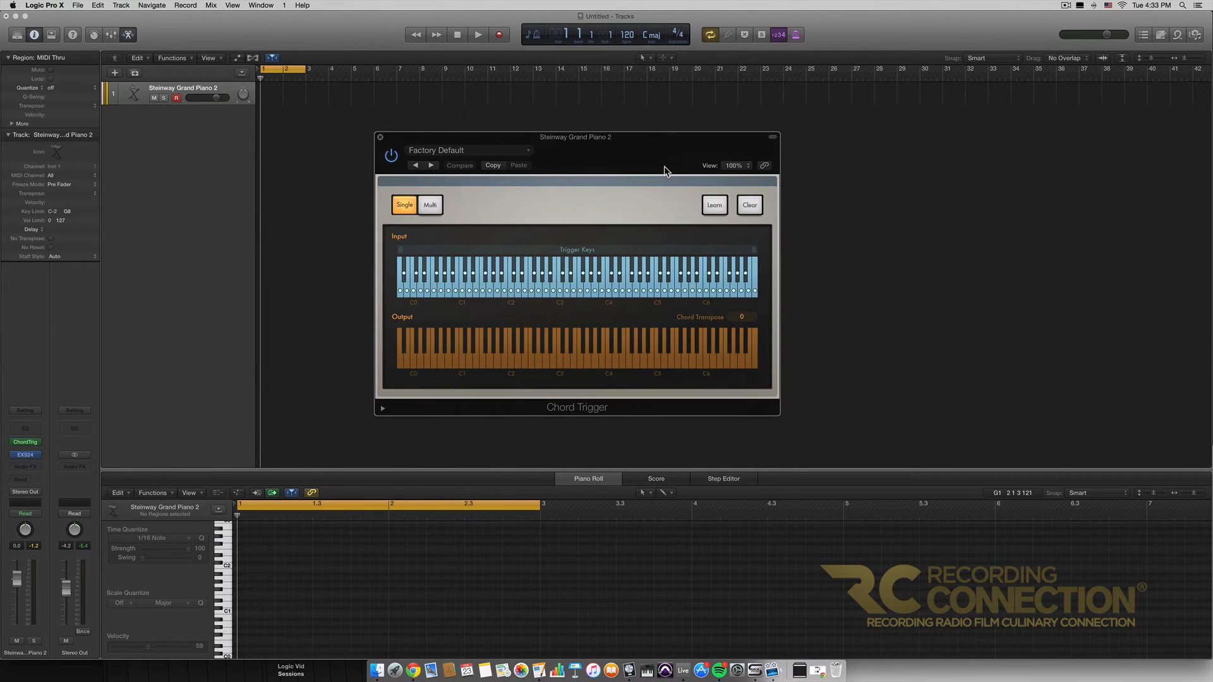
mouse_move(465, 386)
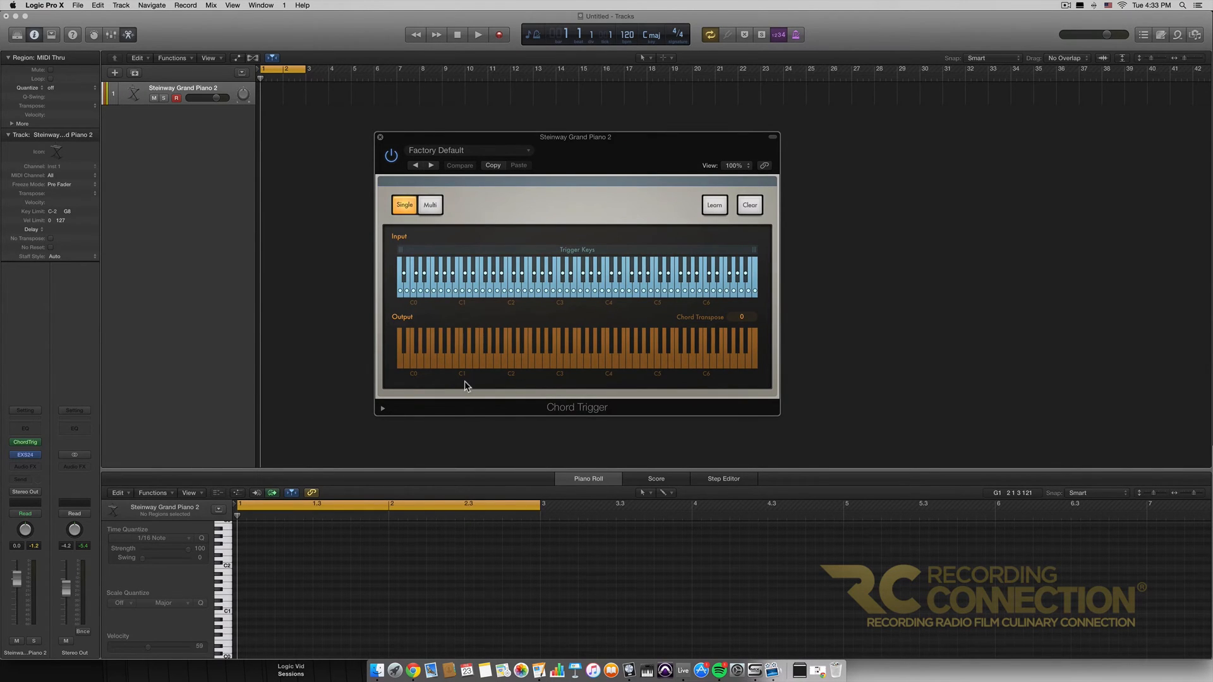
mouse_move(603, 207)
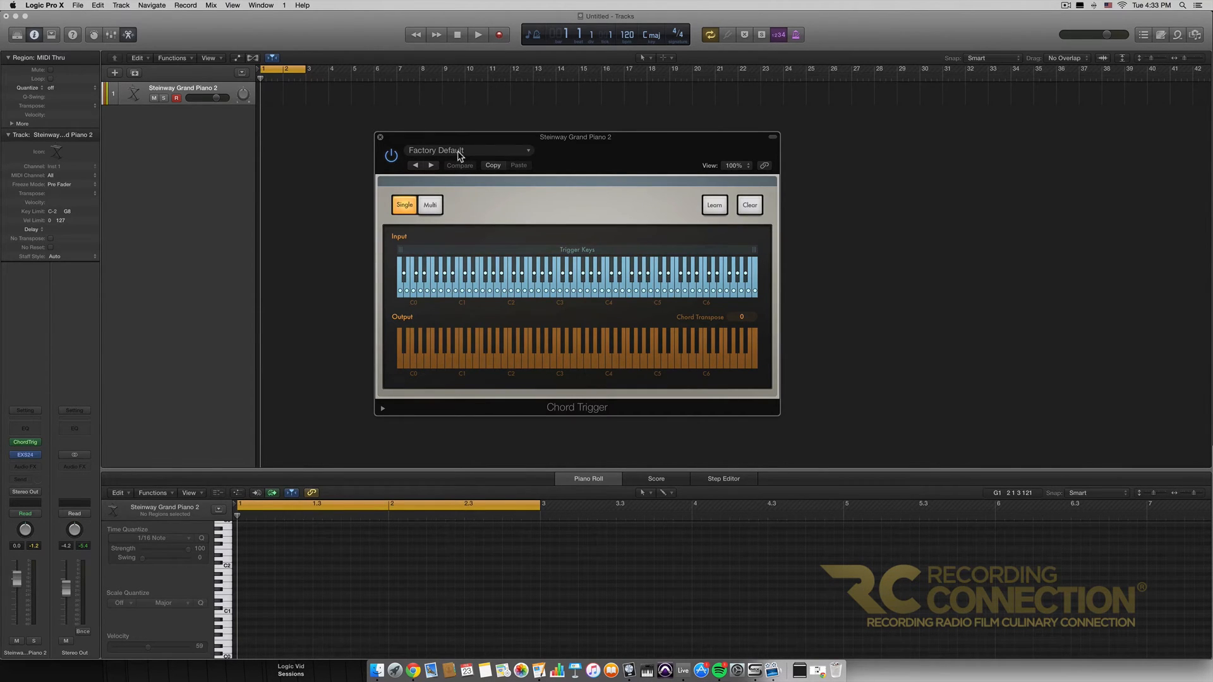
mouse_move(597, 200)
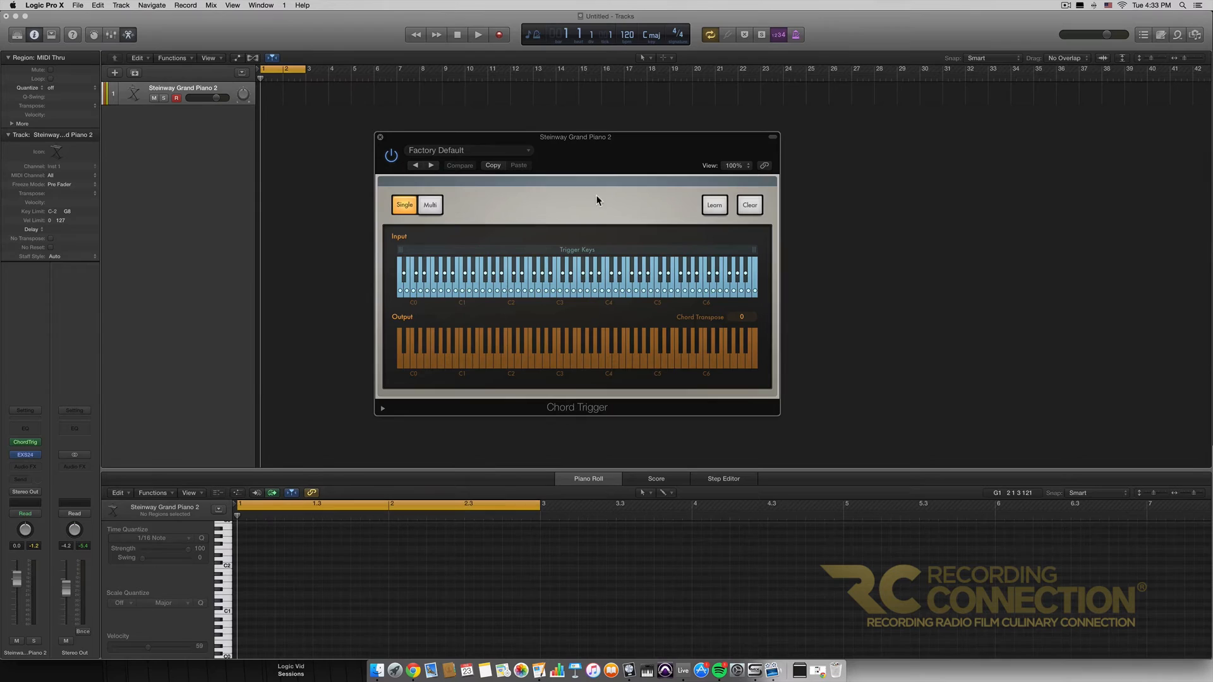
Load the Single > Triads > Major preset into Chord Trigger
left_click(468, 151)
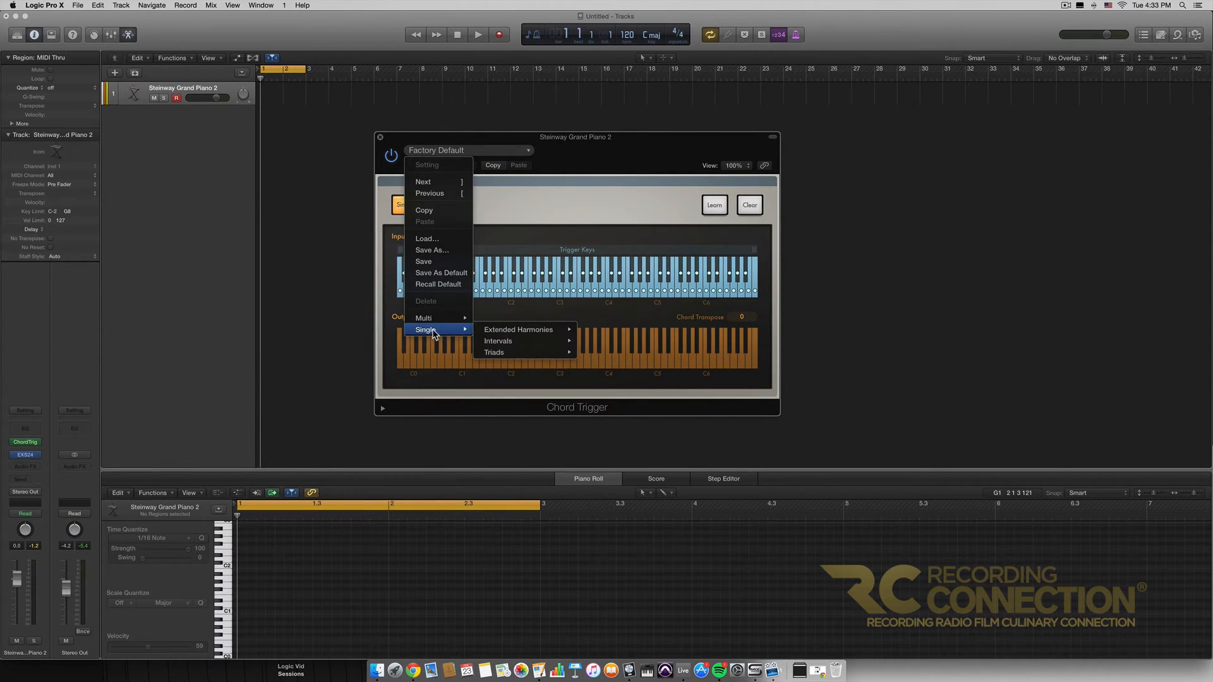
mouse_move(493, 352)
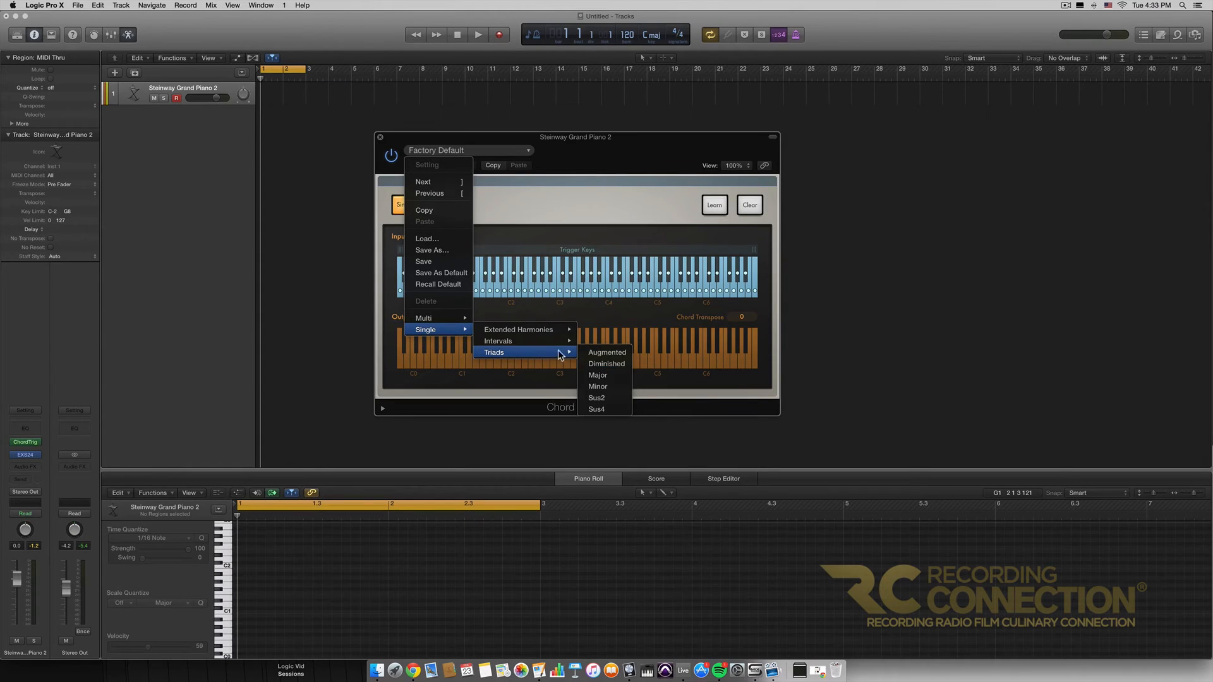
left_click(596, 375)
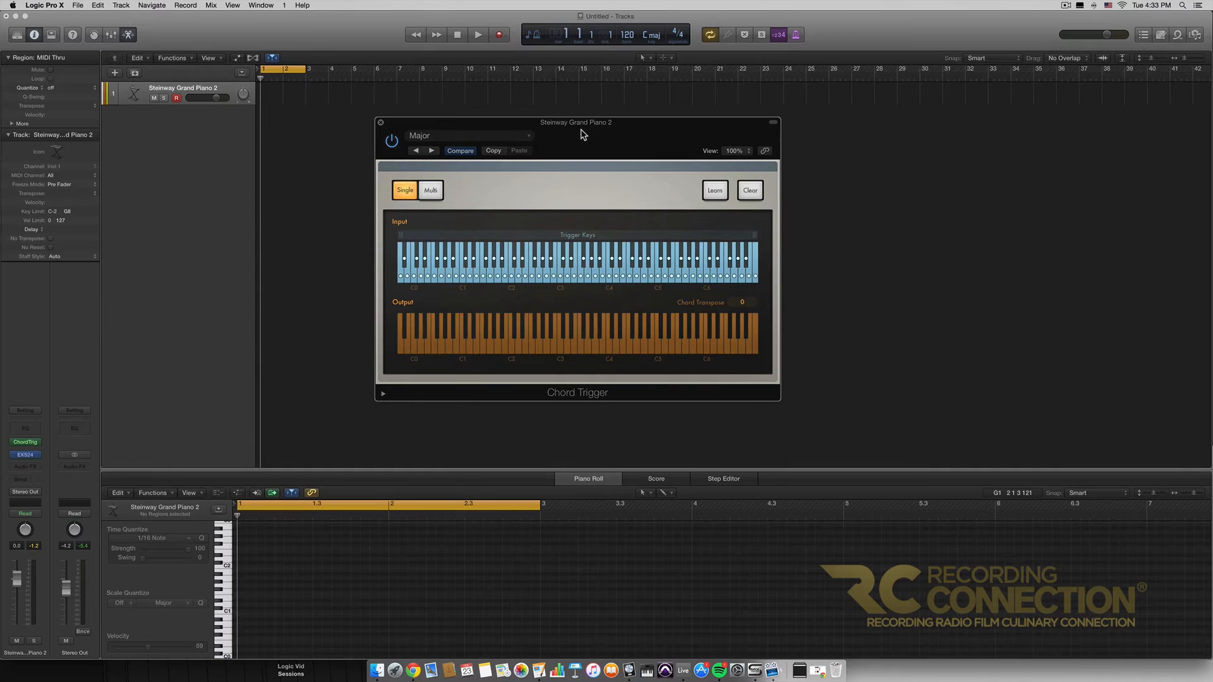
left_click(392, 139)
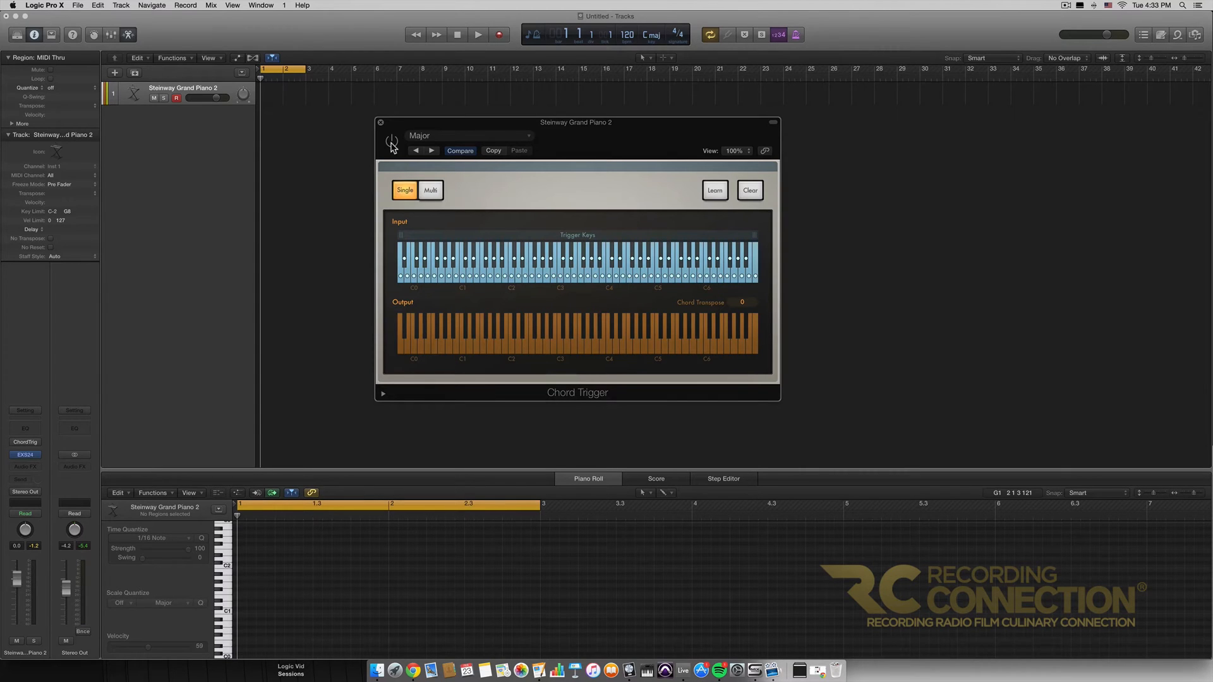
left_click(391, 140)
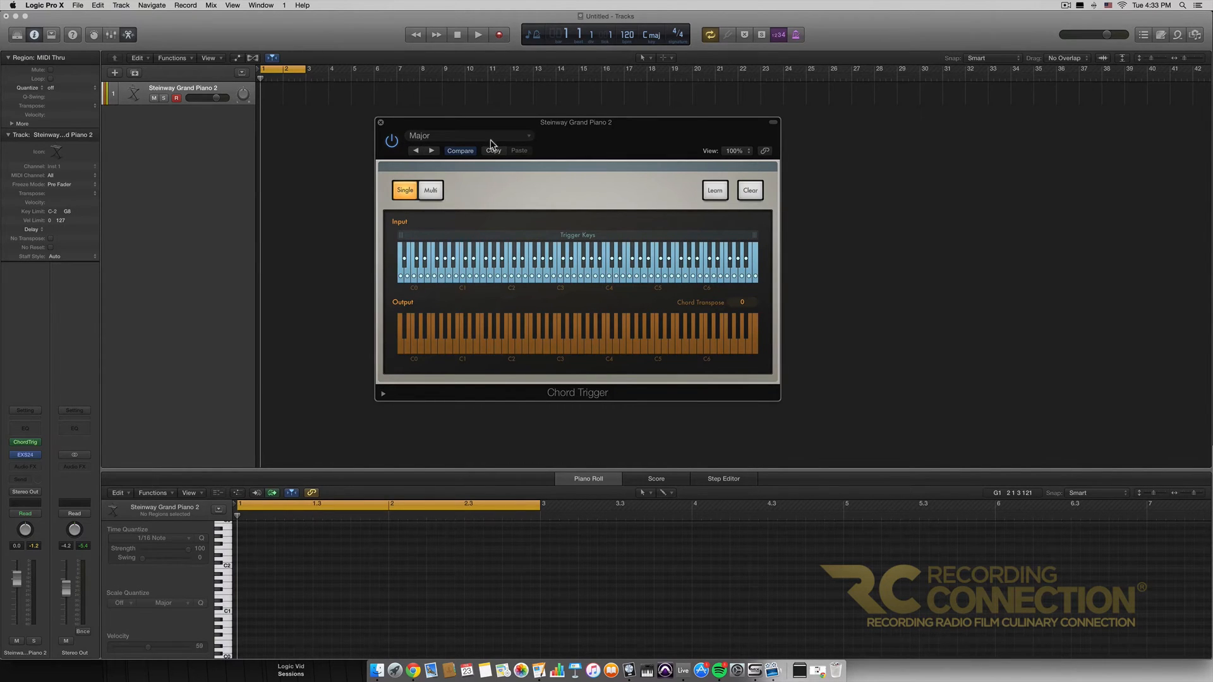
mouse_move(626, 213)
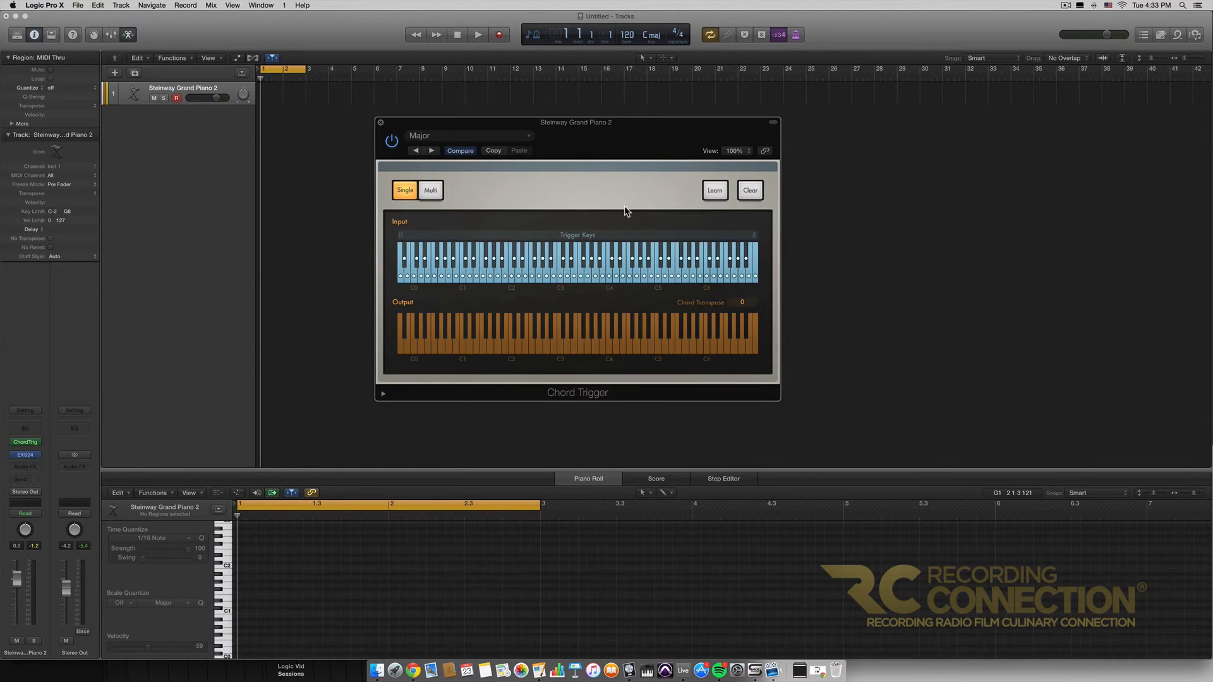
left_click(558, 263)
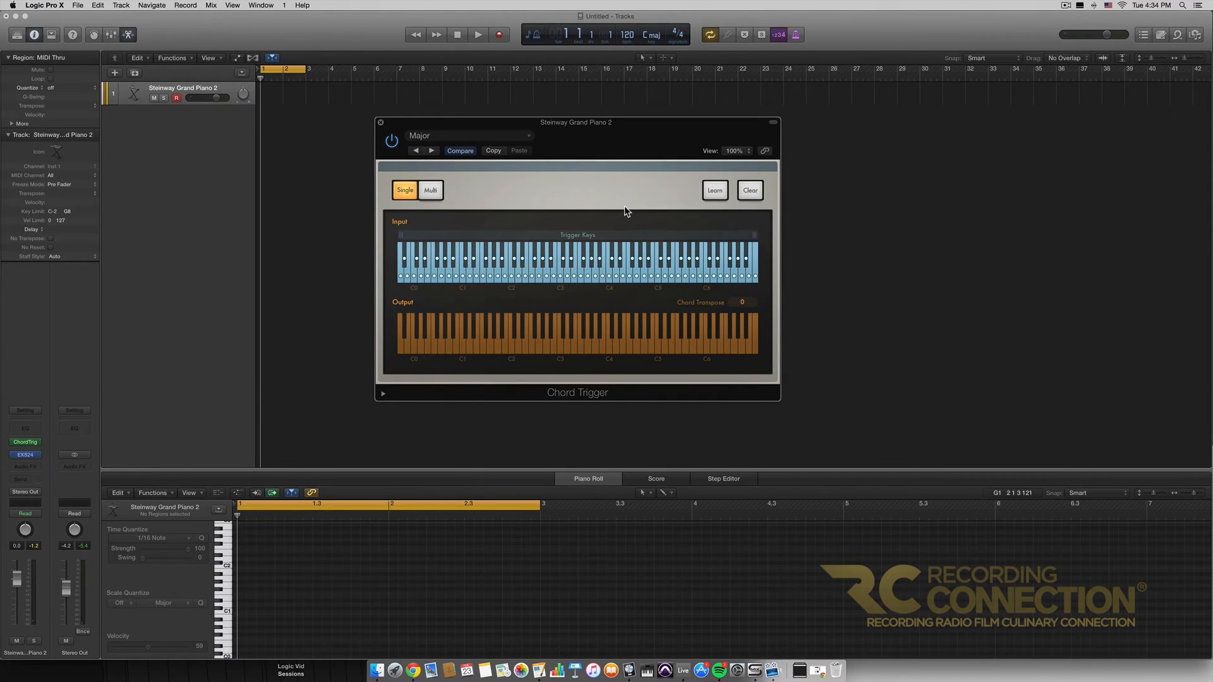
mouse_move(596, 210)
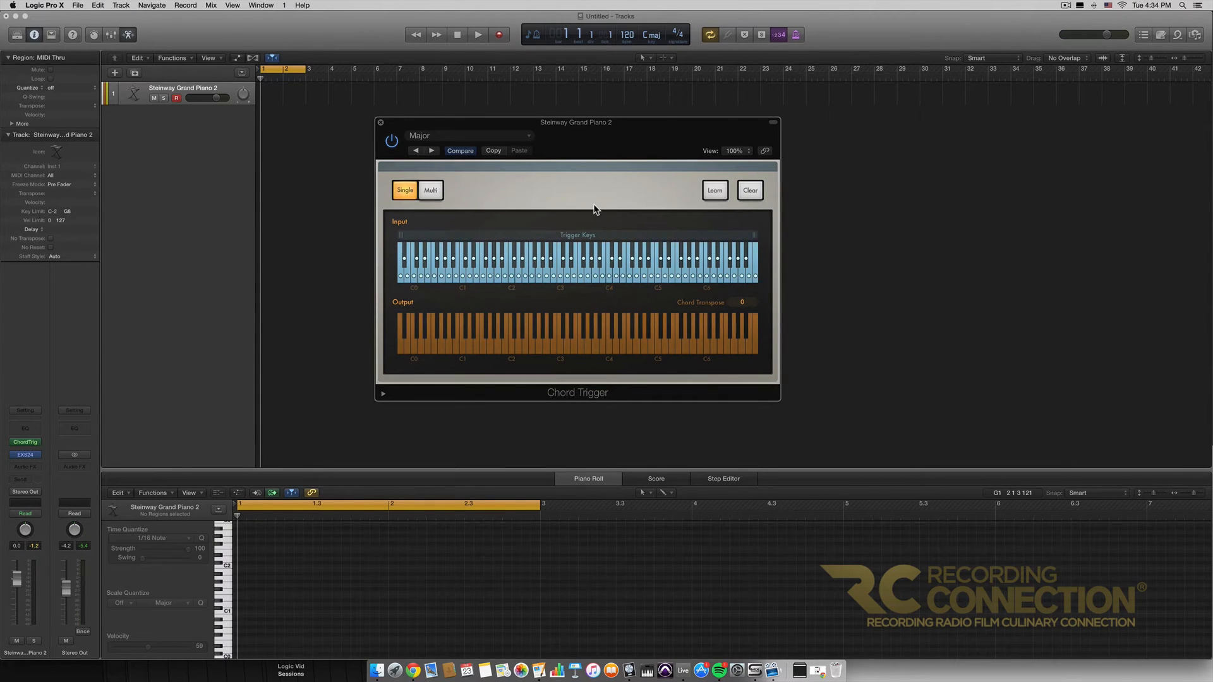
mouse_move(526, 192)
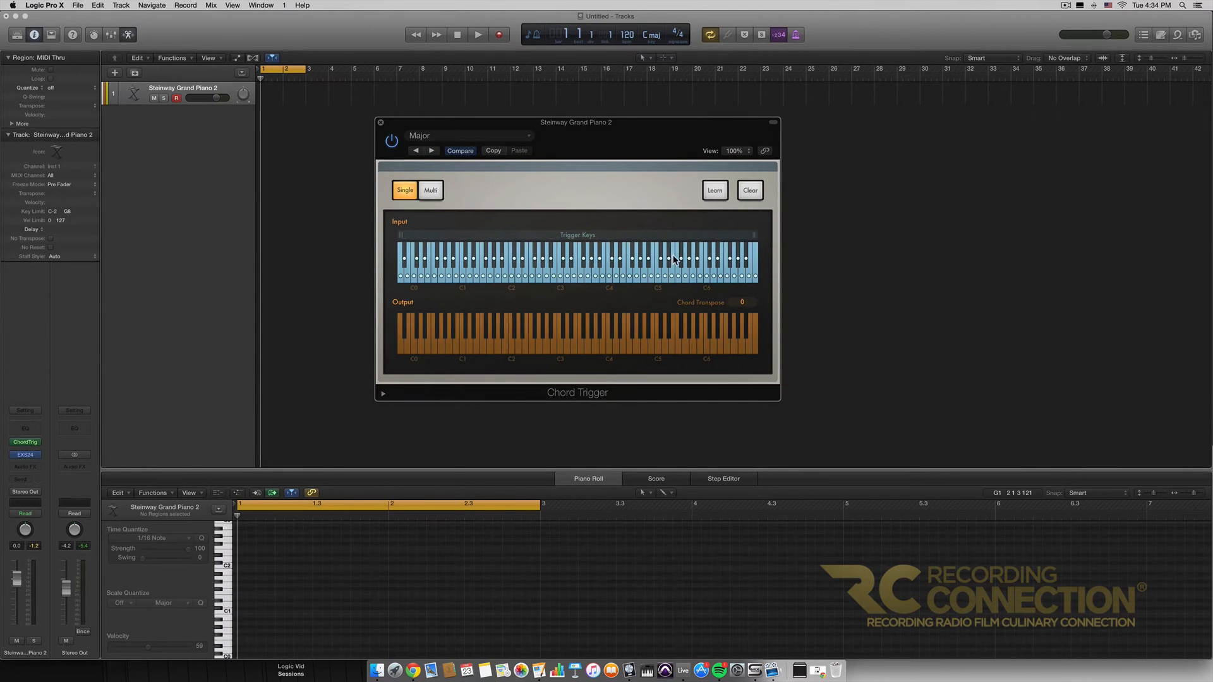
mouse_move(741, 254)
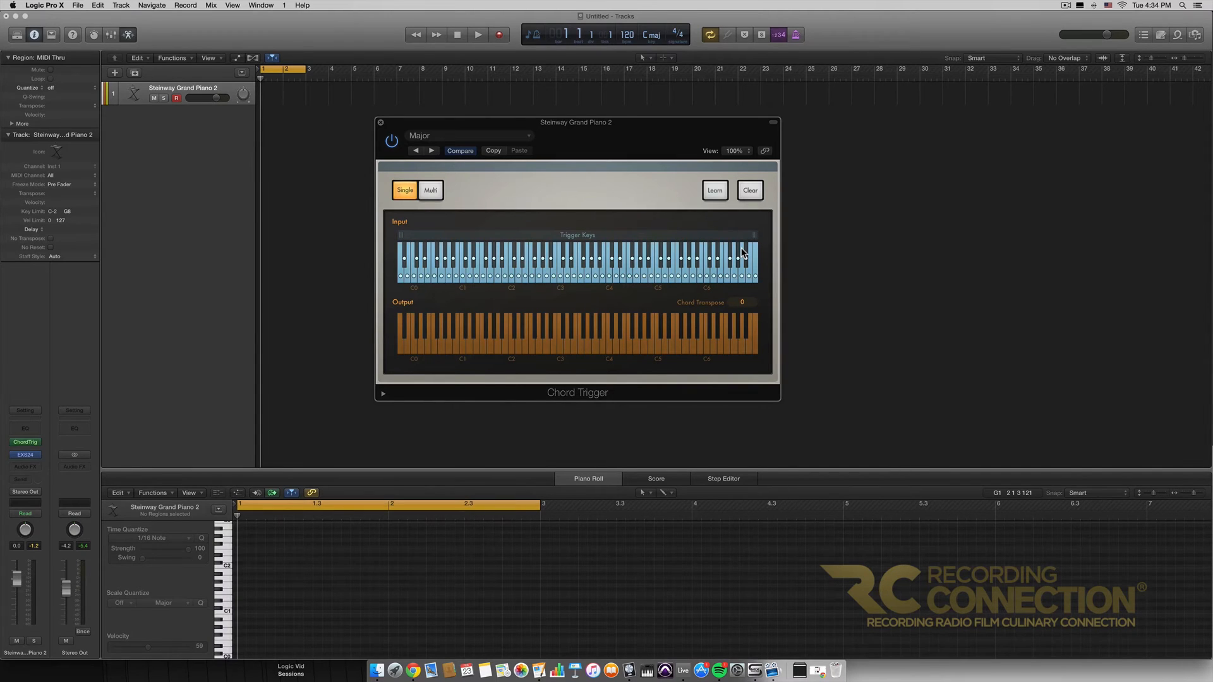
mouse_move(676, 194)
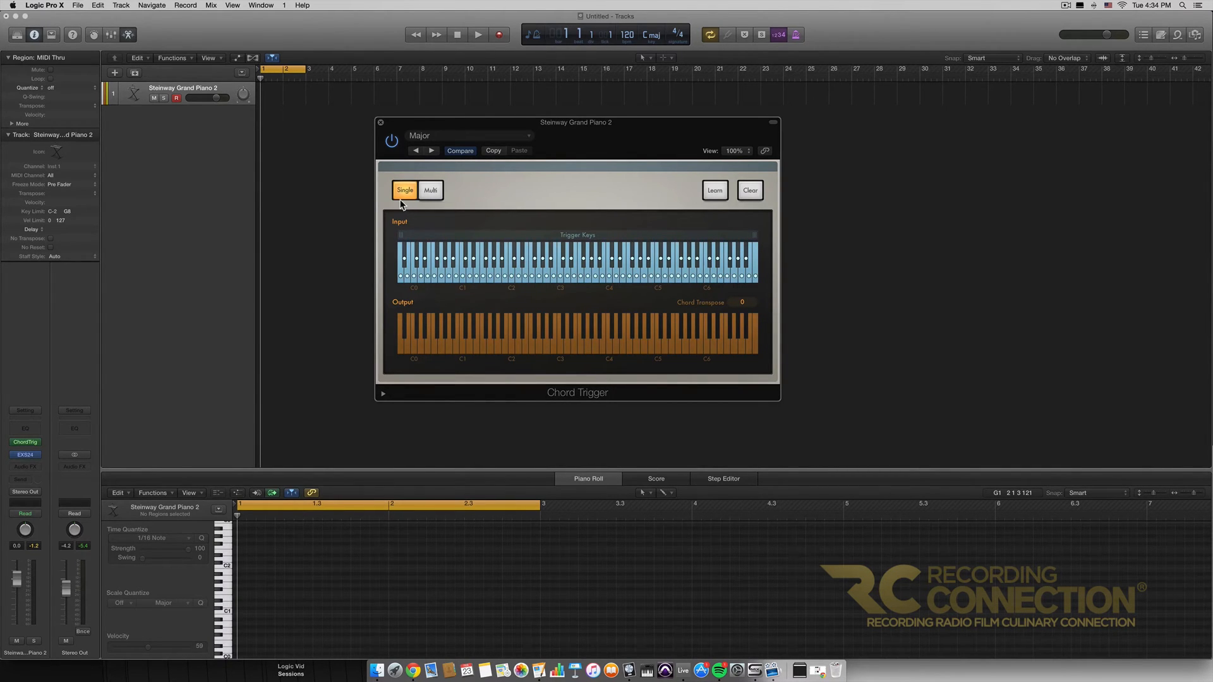
mouse_move(420, 193)
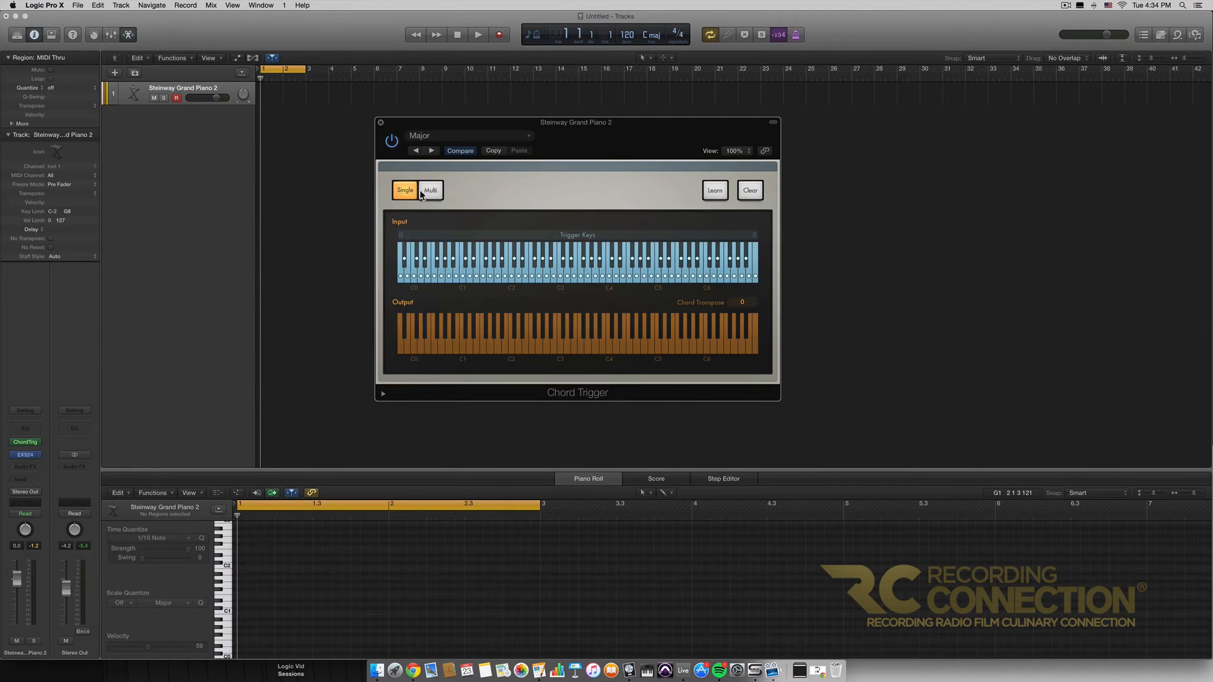
Toggle between Multi and Single, leaving Chord Trigger in Multi mode with triggers from C3
left_click(431, 190)
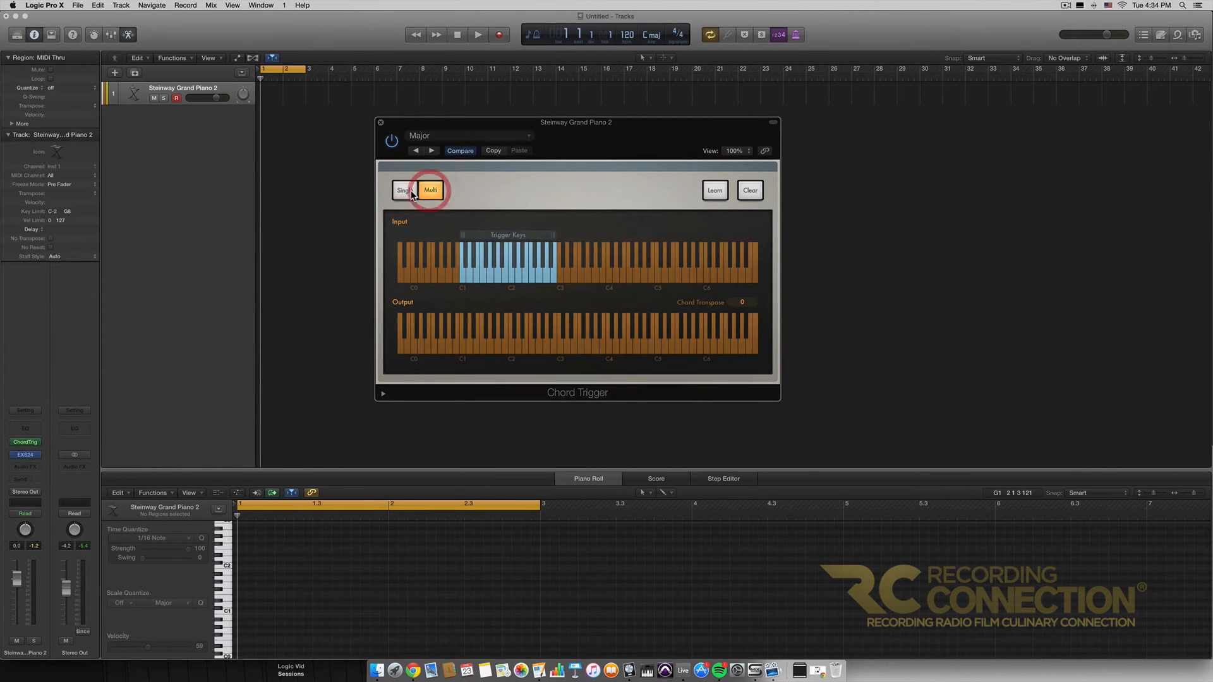
left_click(403, 191)
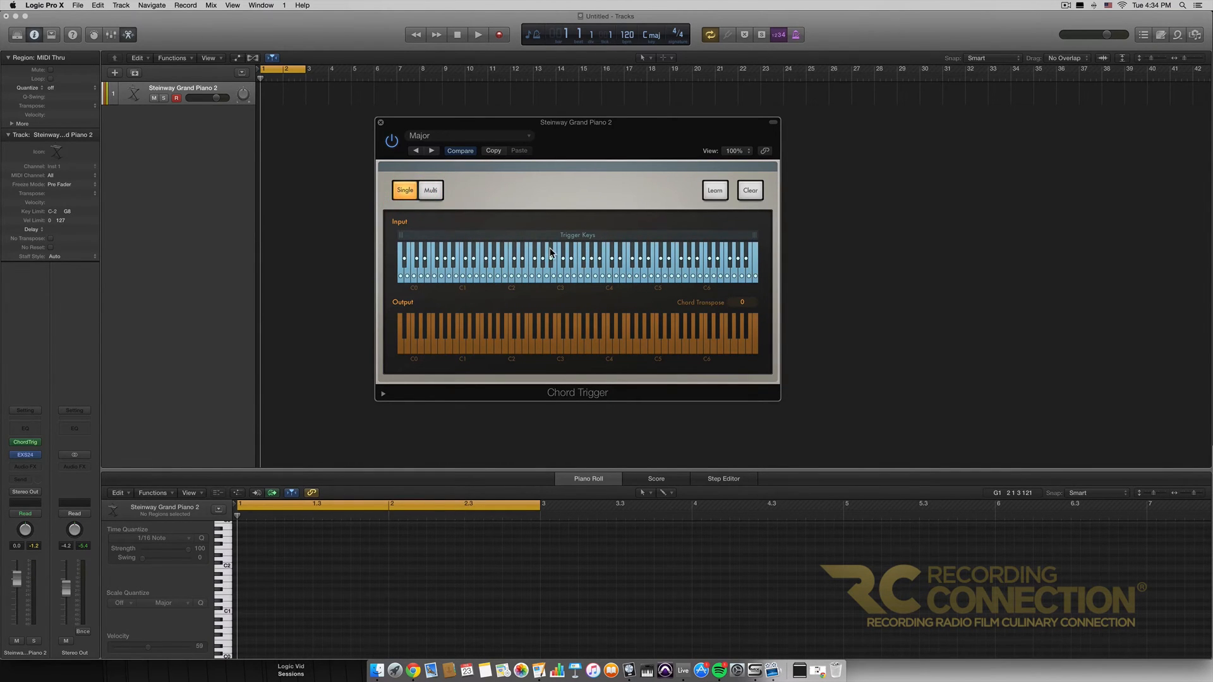
mouse_move(432, 142)
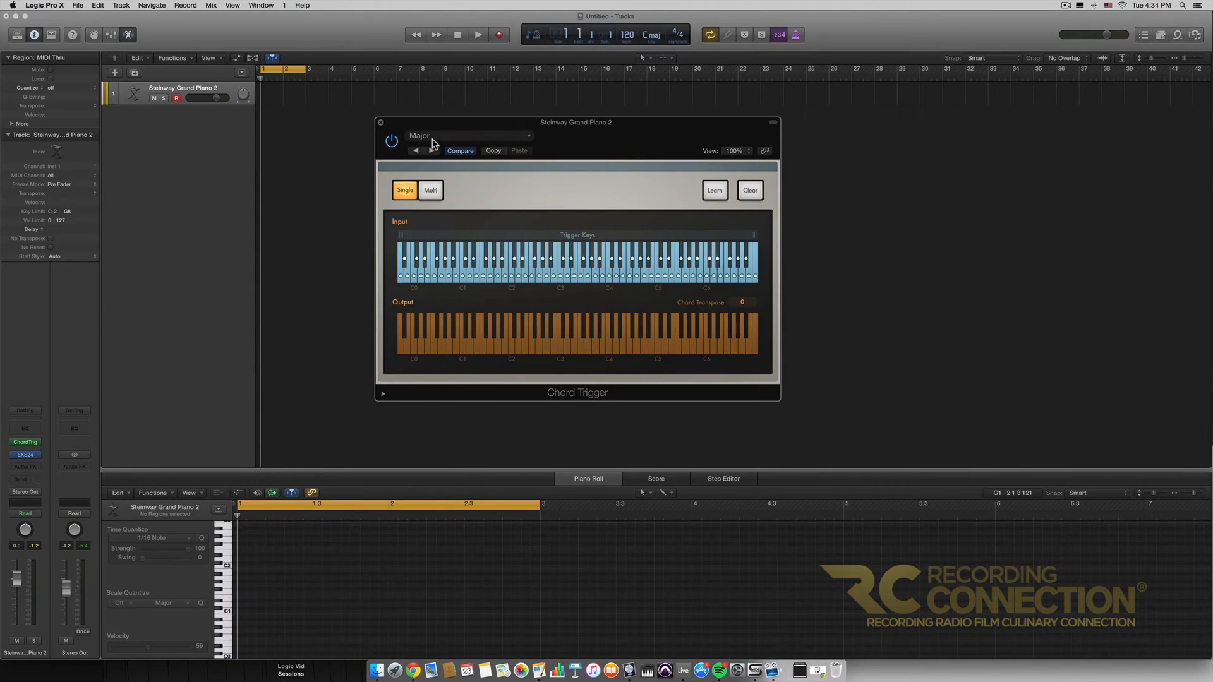
mouse_move(515, 258)
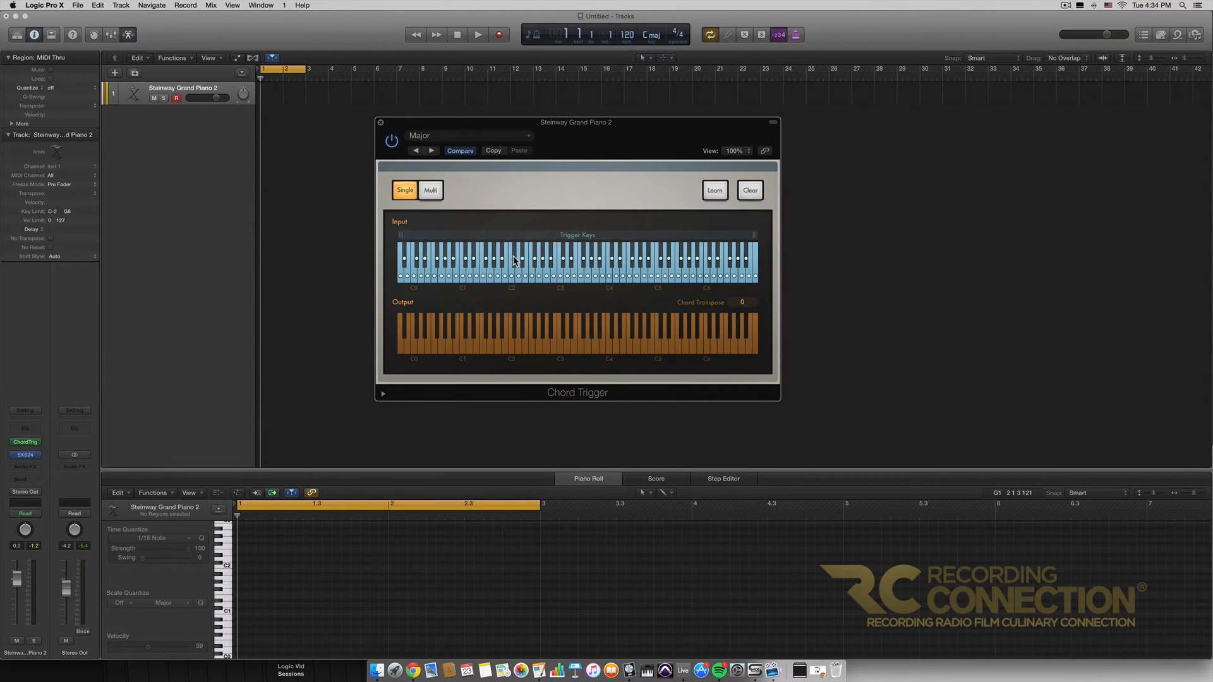
mouse_move(526, 290)
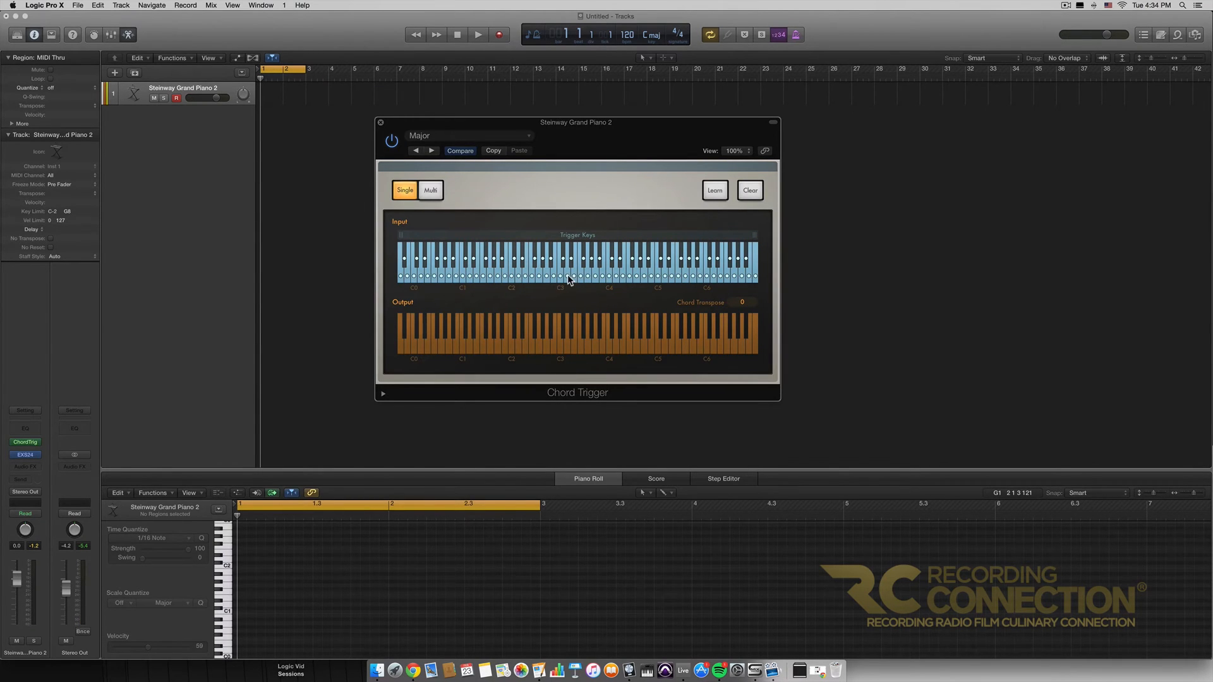
left_click(430, 191)
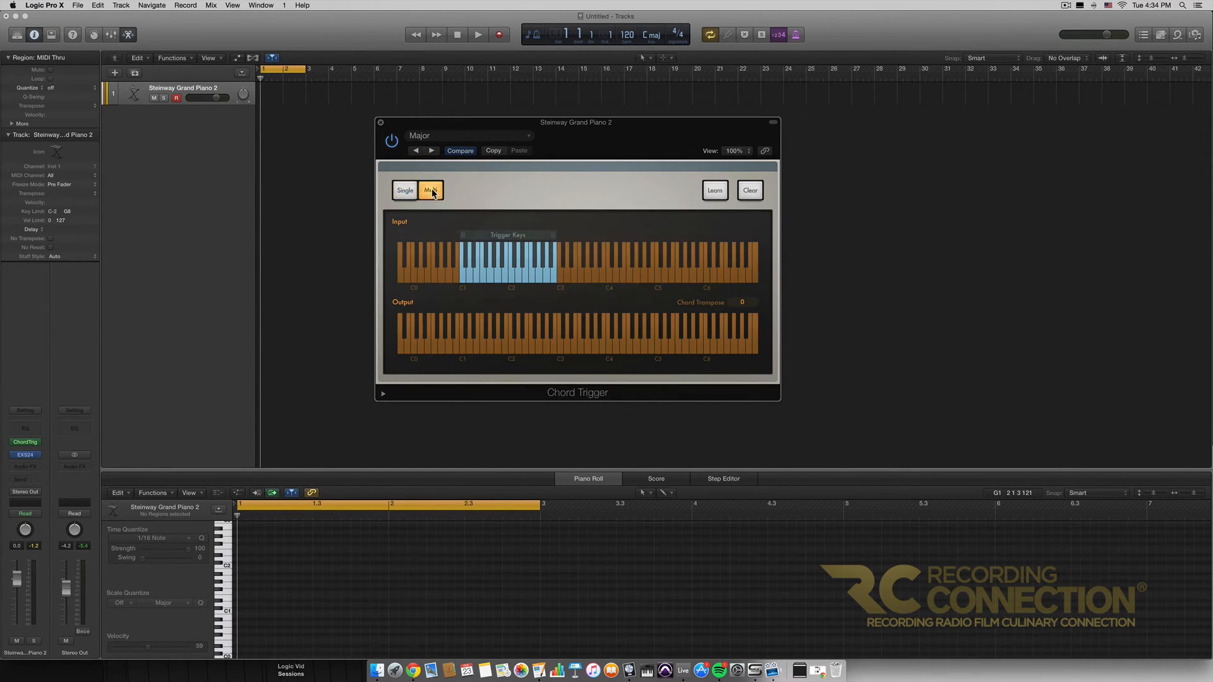
left_click(431, 190)
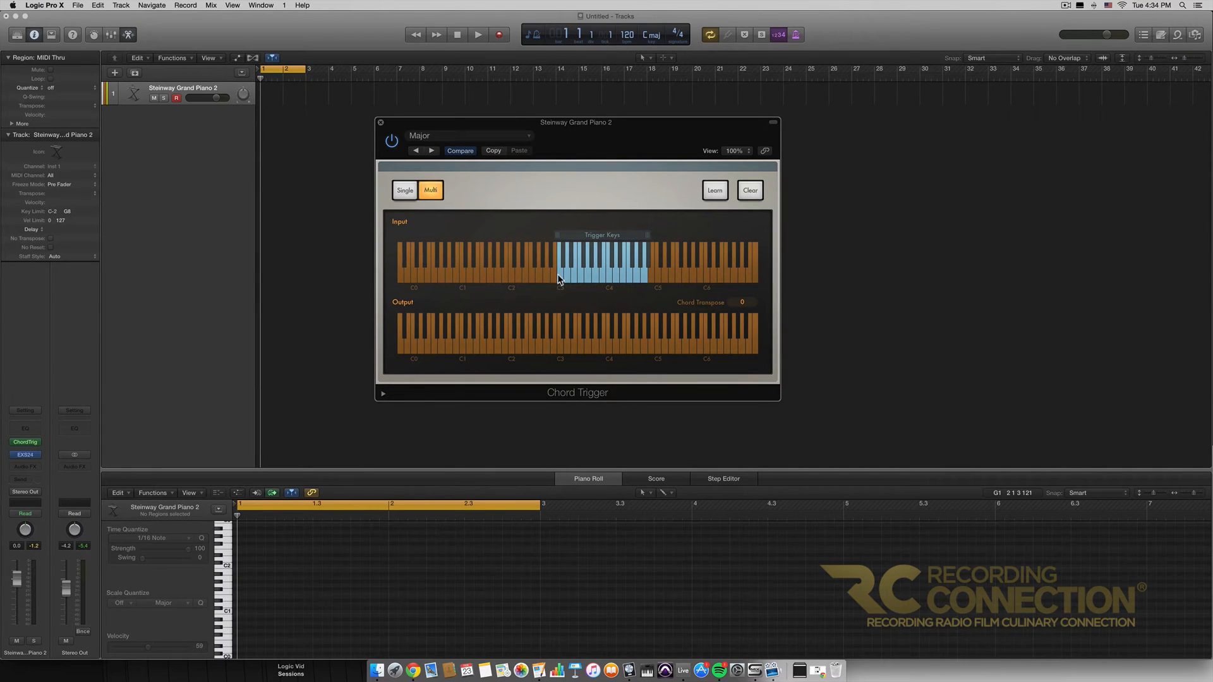
mouse_move(586, 273)
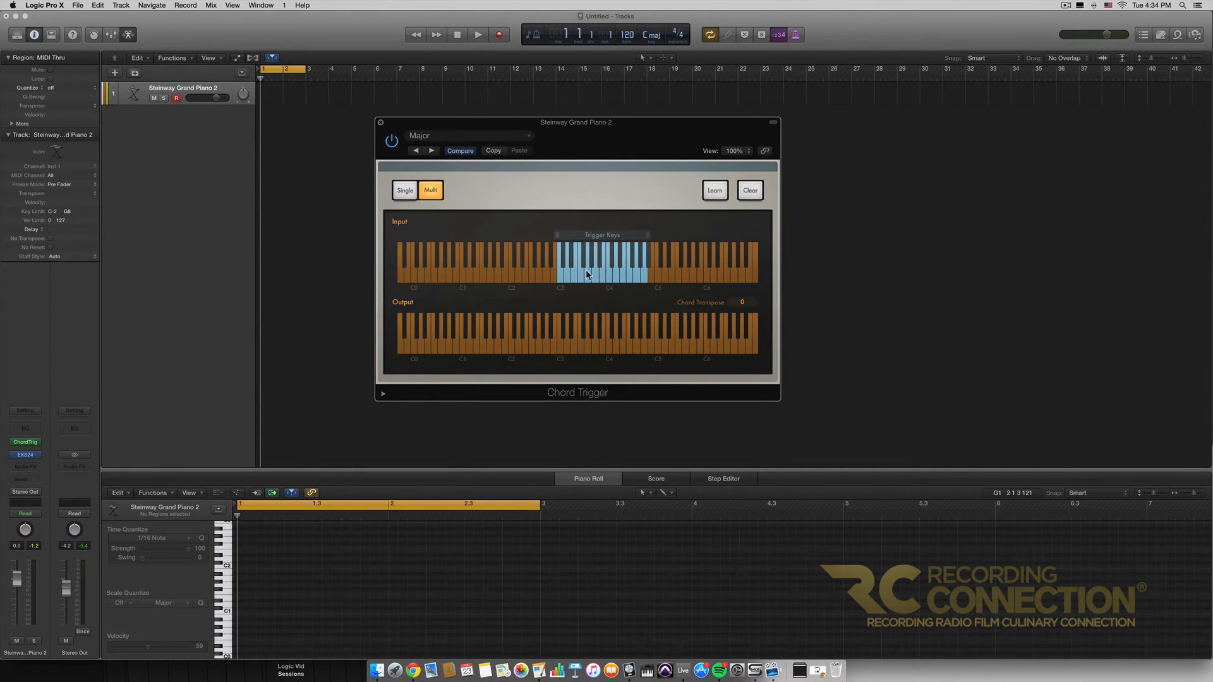
mouse_move(570, 273)
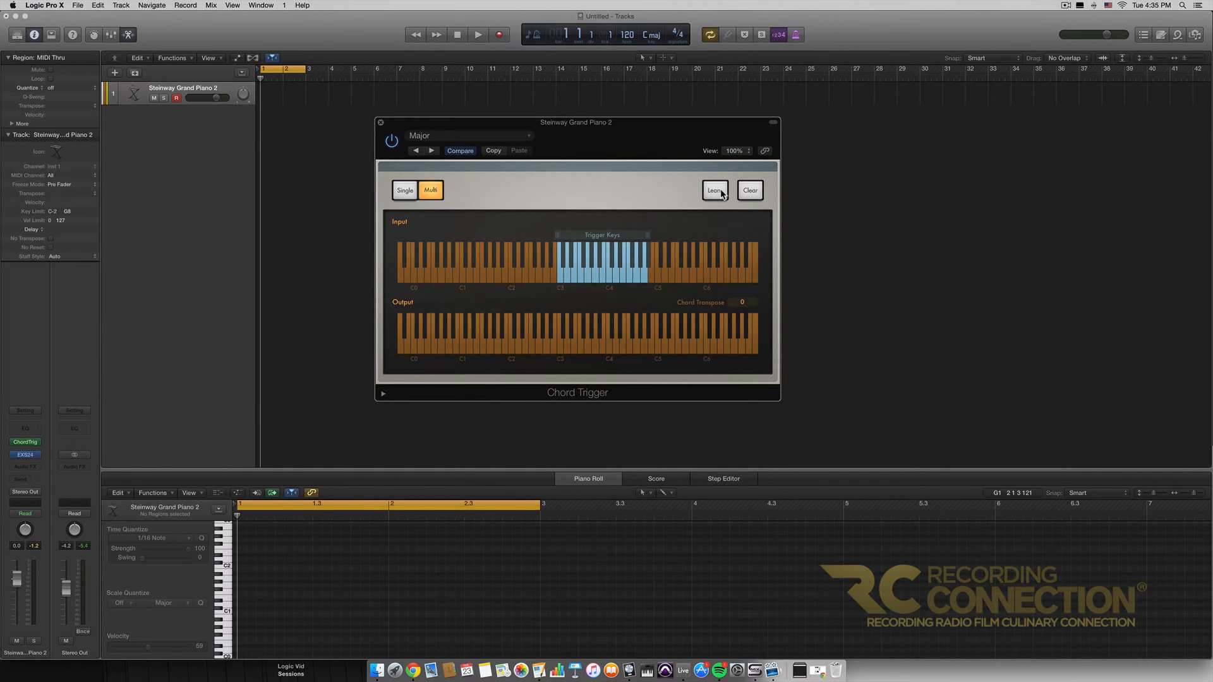
Toggle Learn to capture a three-note chord on the C3 trigger key
left_click(713, 190)
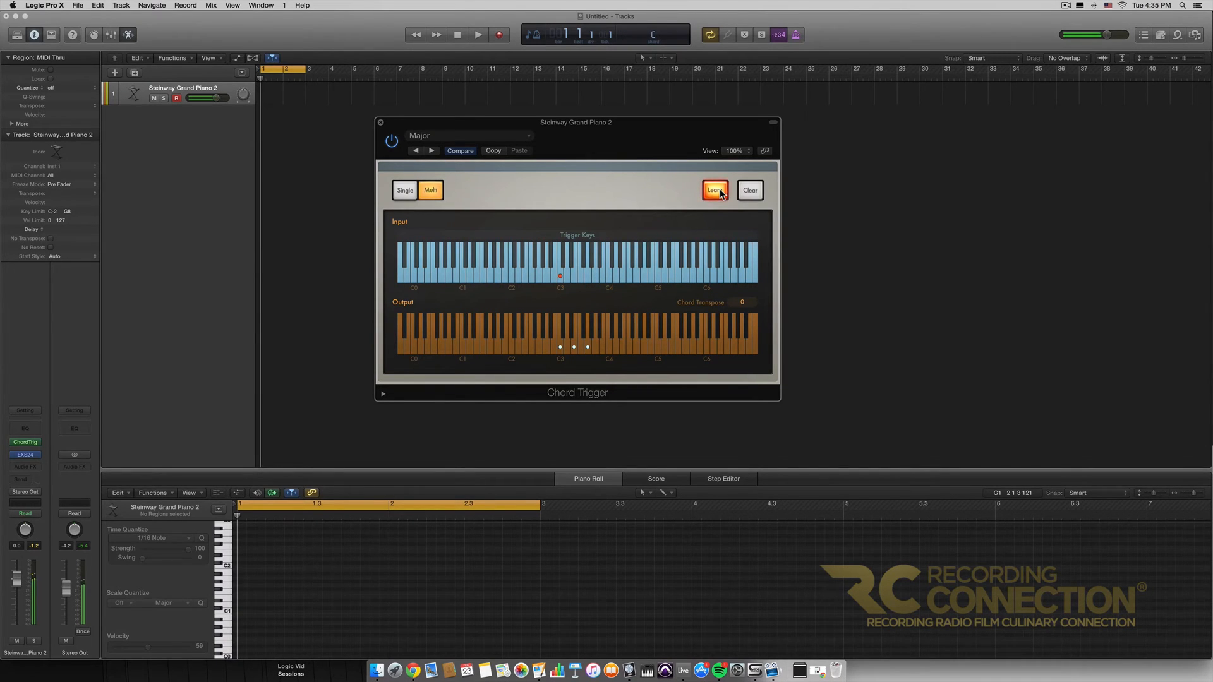
left_click(714, 190)
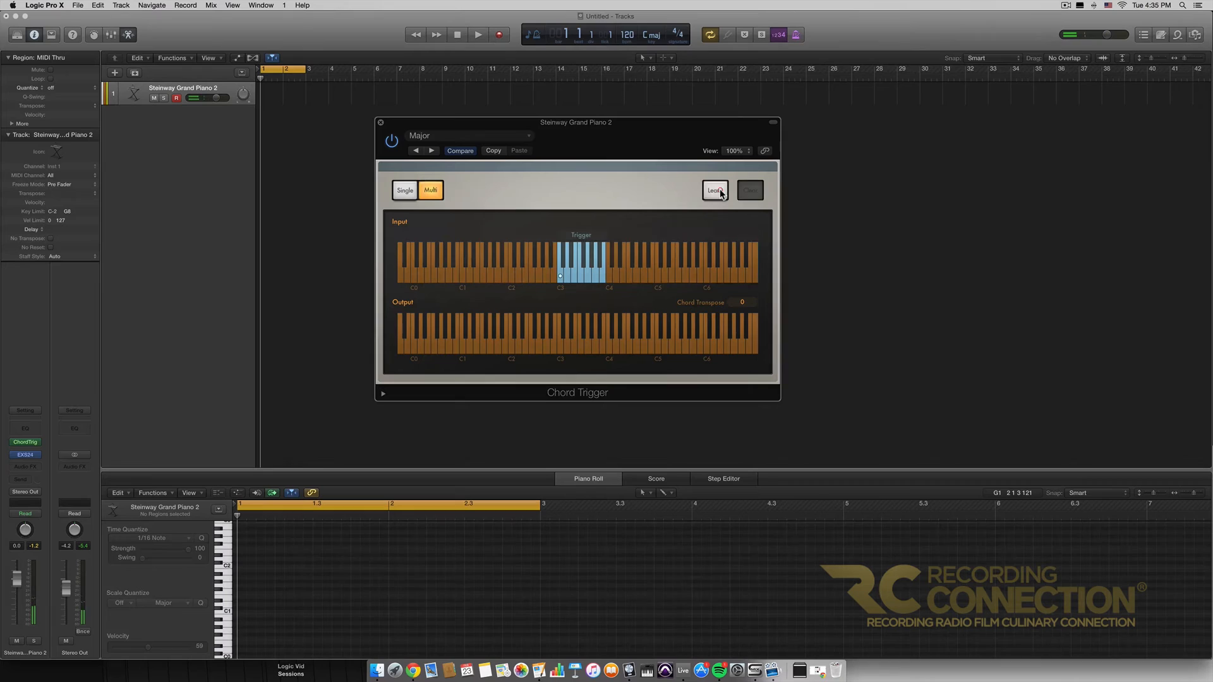
left_click(713, 190)
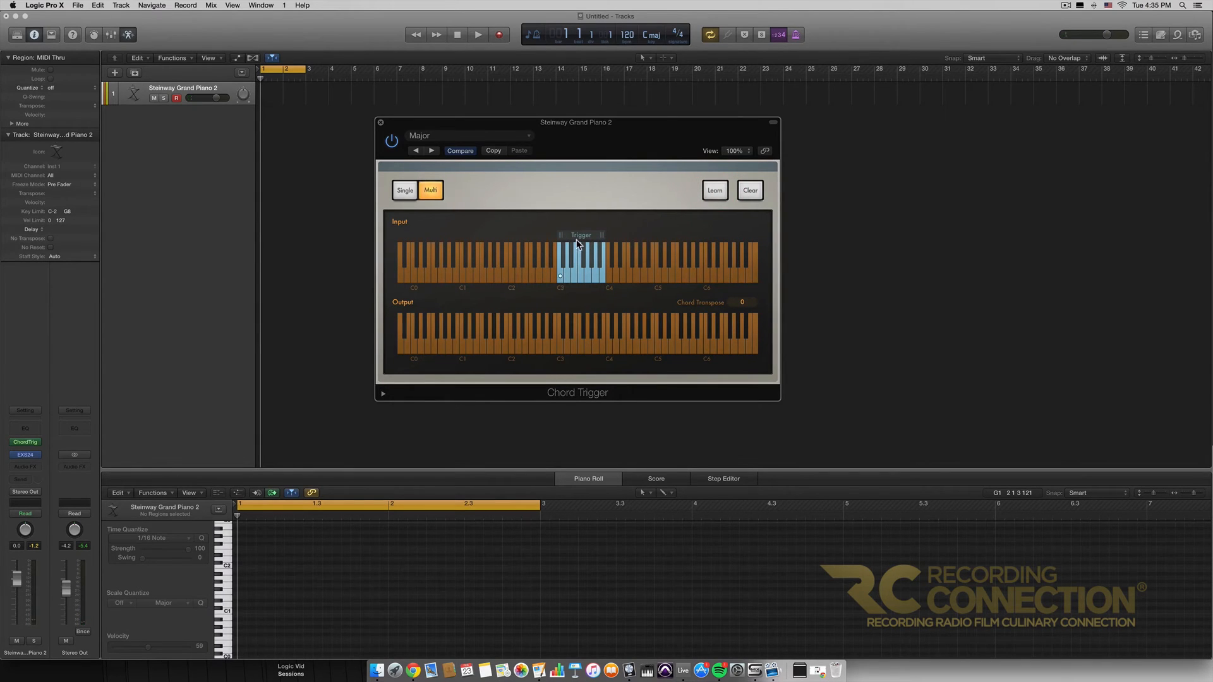
mouse_move(652, 241)
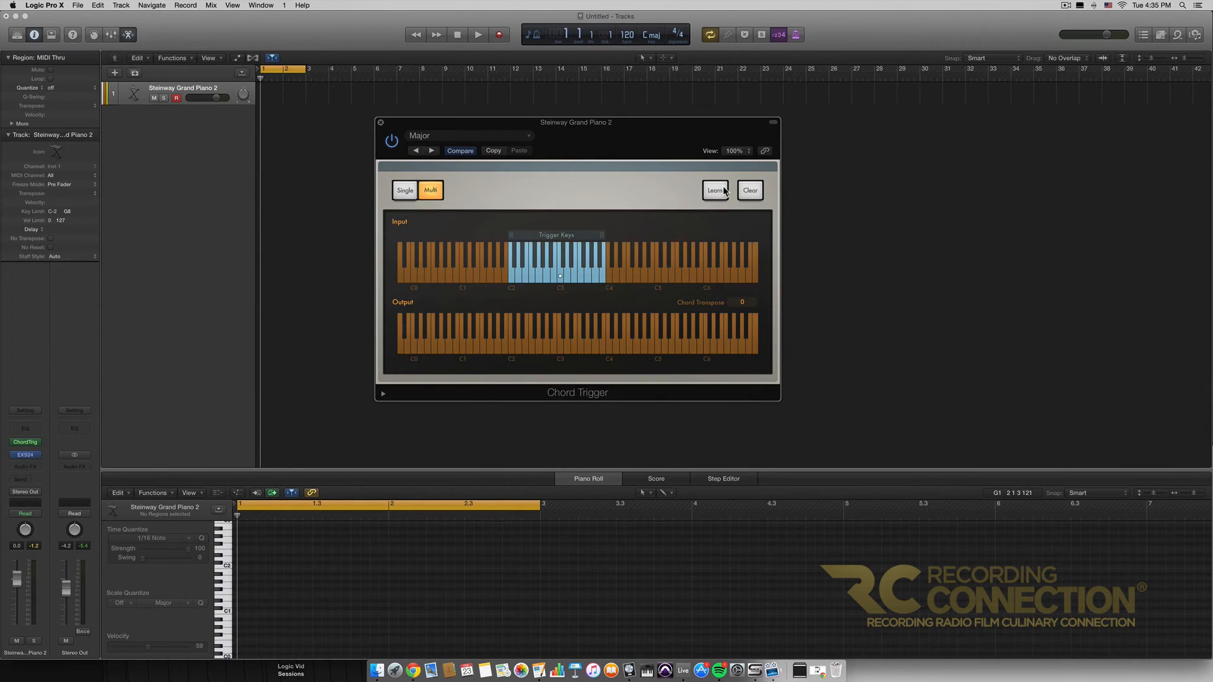
Learn a second chord on C2, then switch Chord Trigger to Single mode
left_click(713, 189)
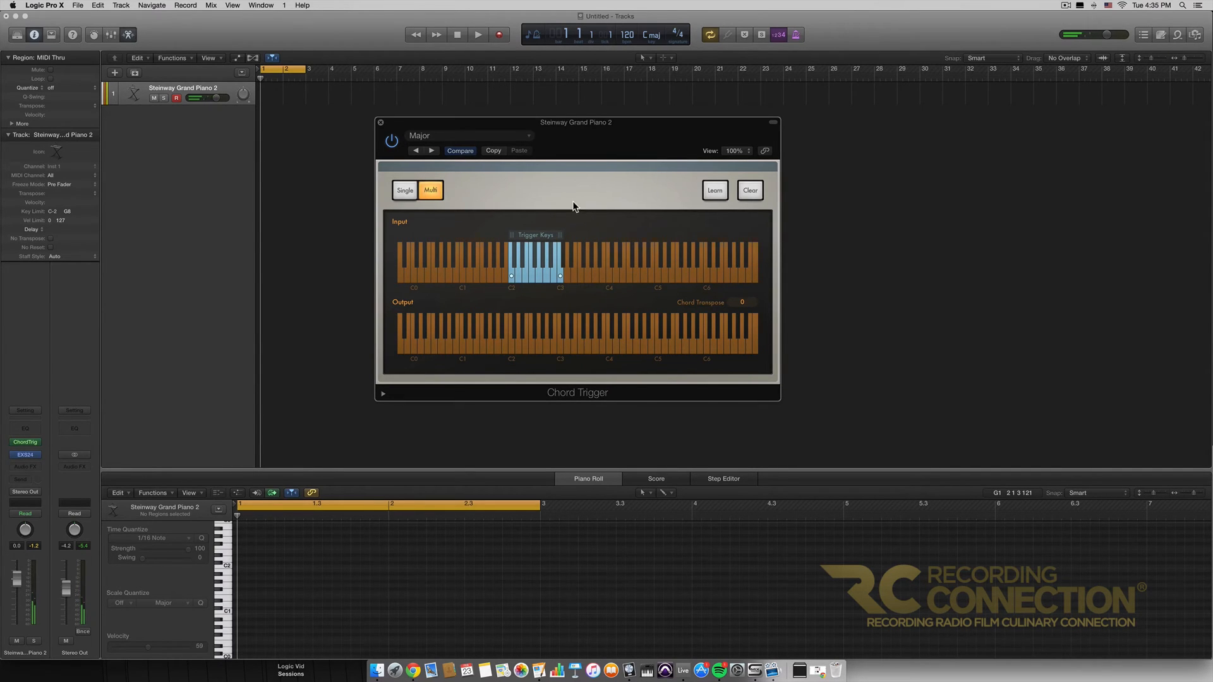
mouse_move(552, 240)
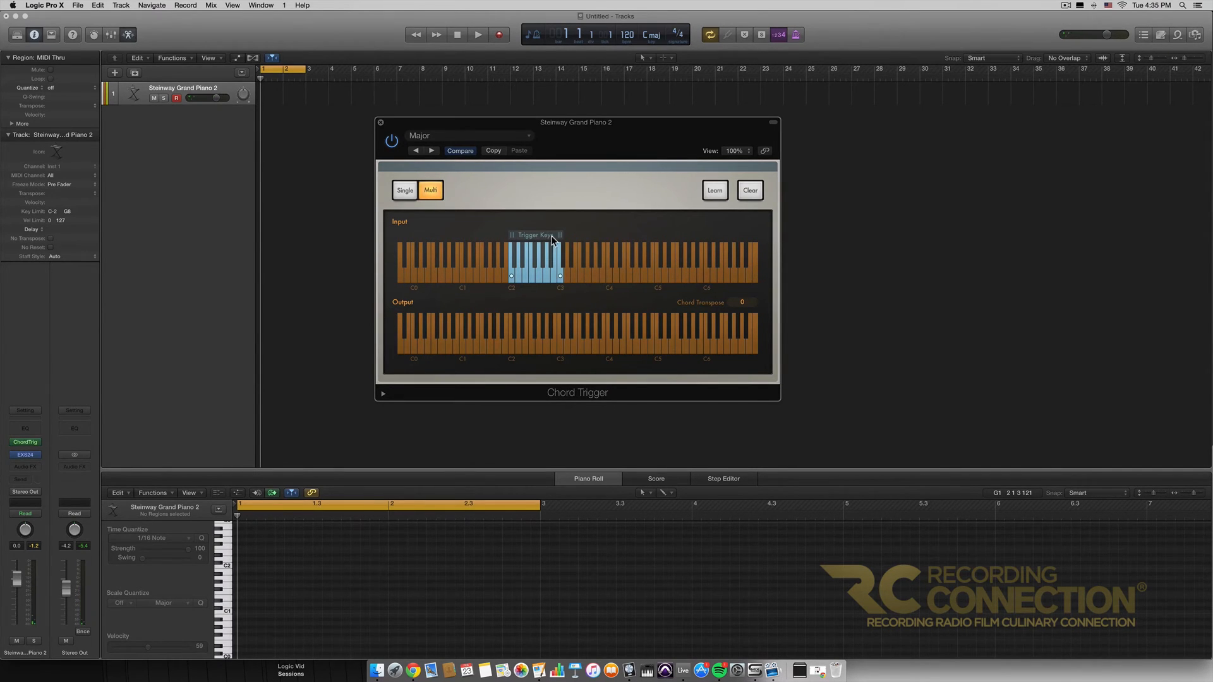
mouse_move(539, 251)
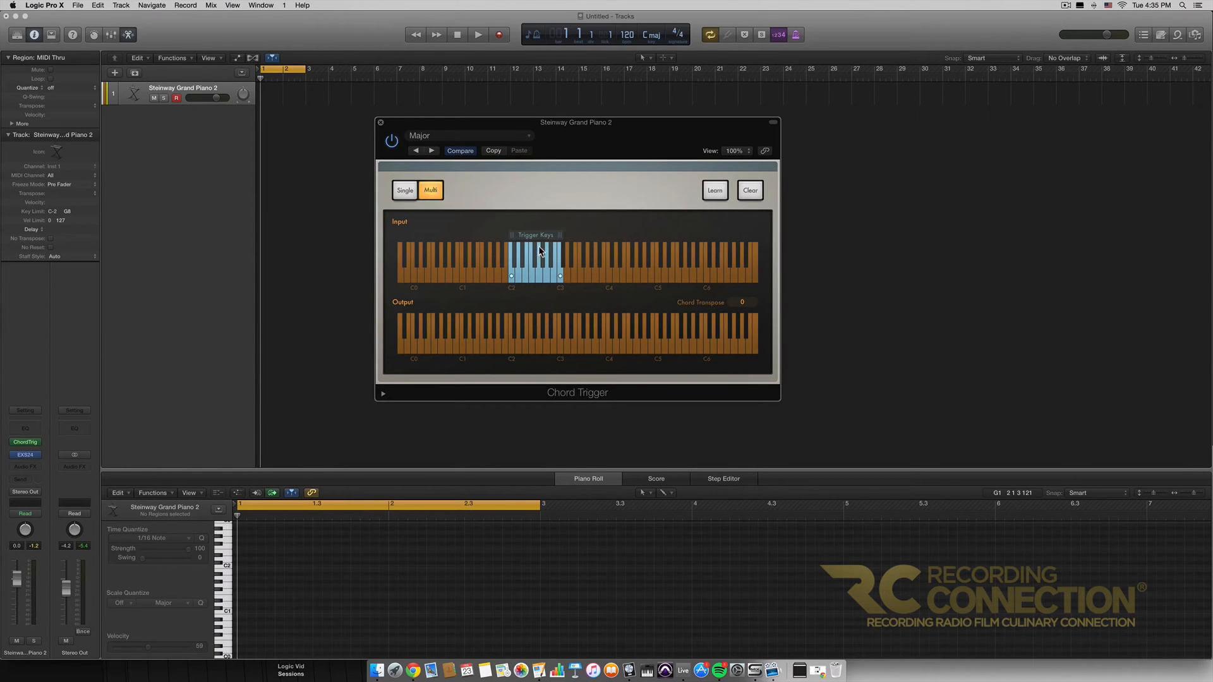
mouse_move(516, 266)
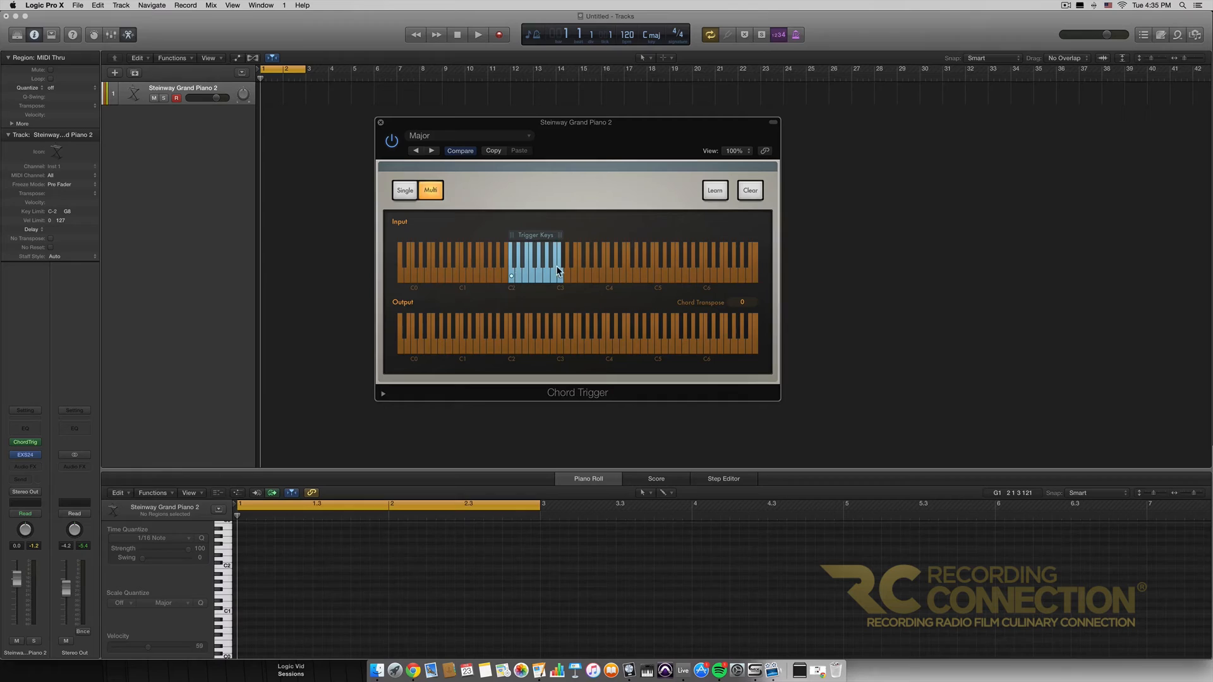
left_click(404, 190)
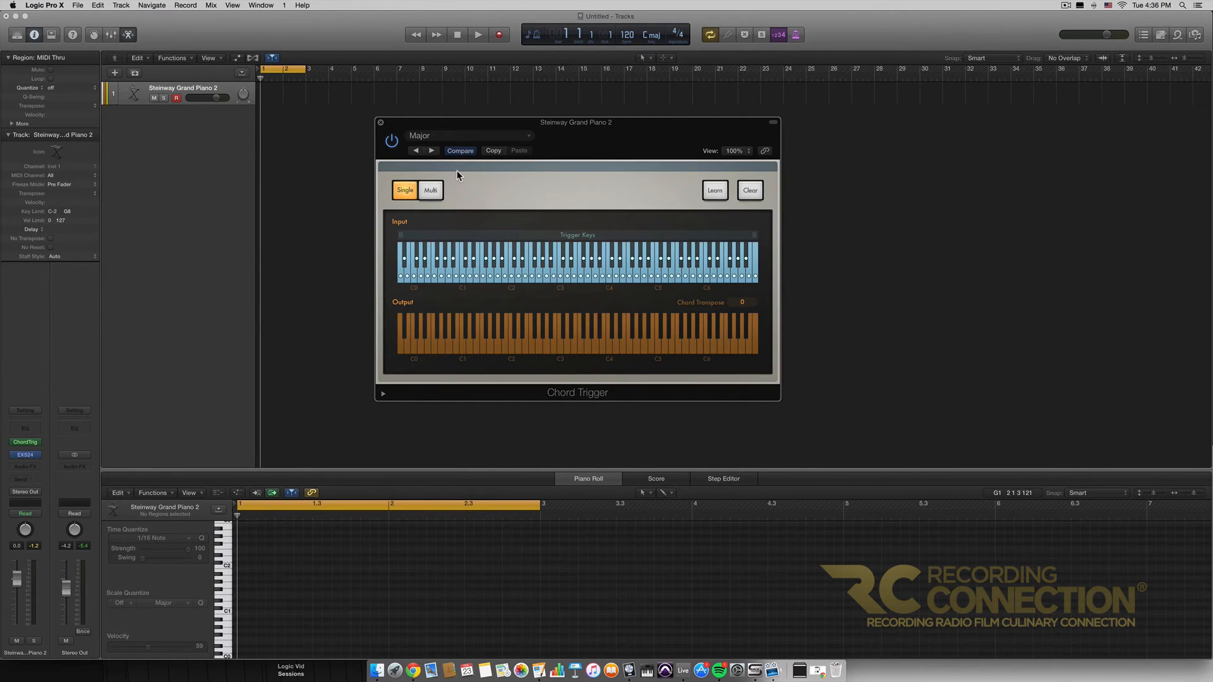
mouse_move(562, 266)
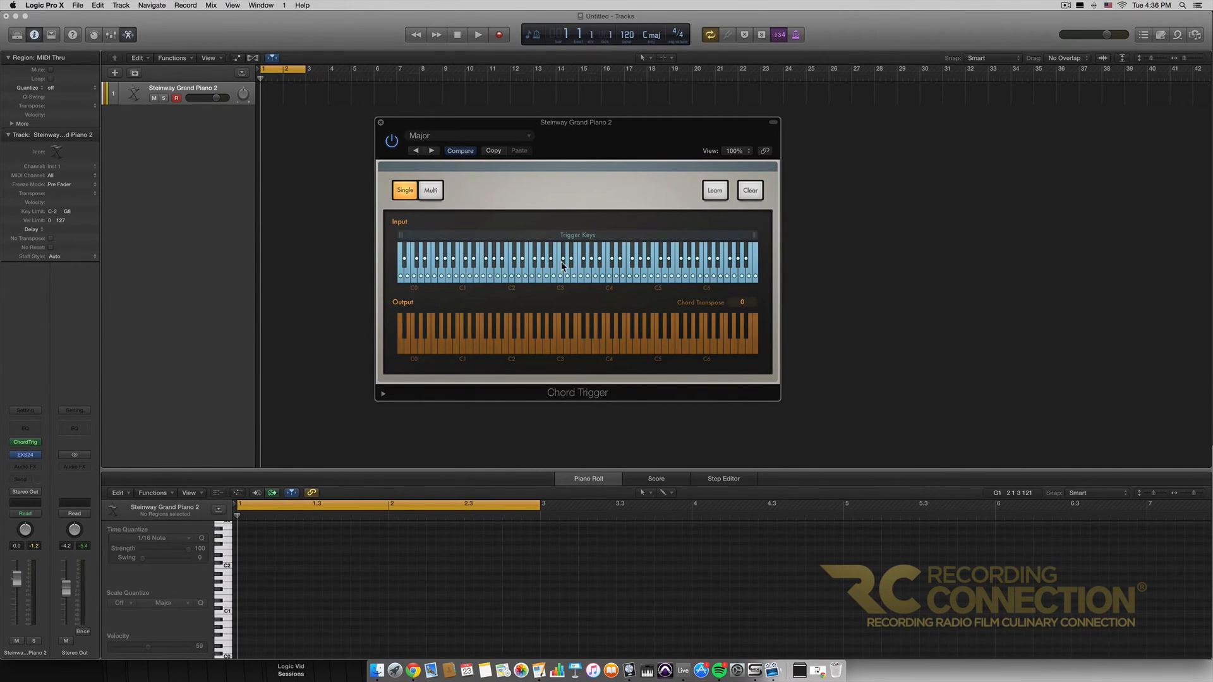
mouse_move(649, 277)
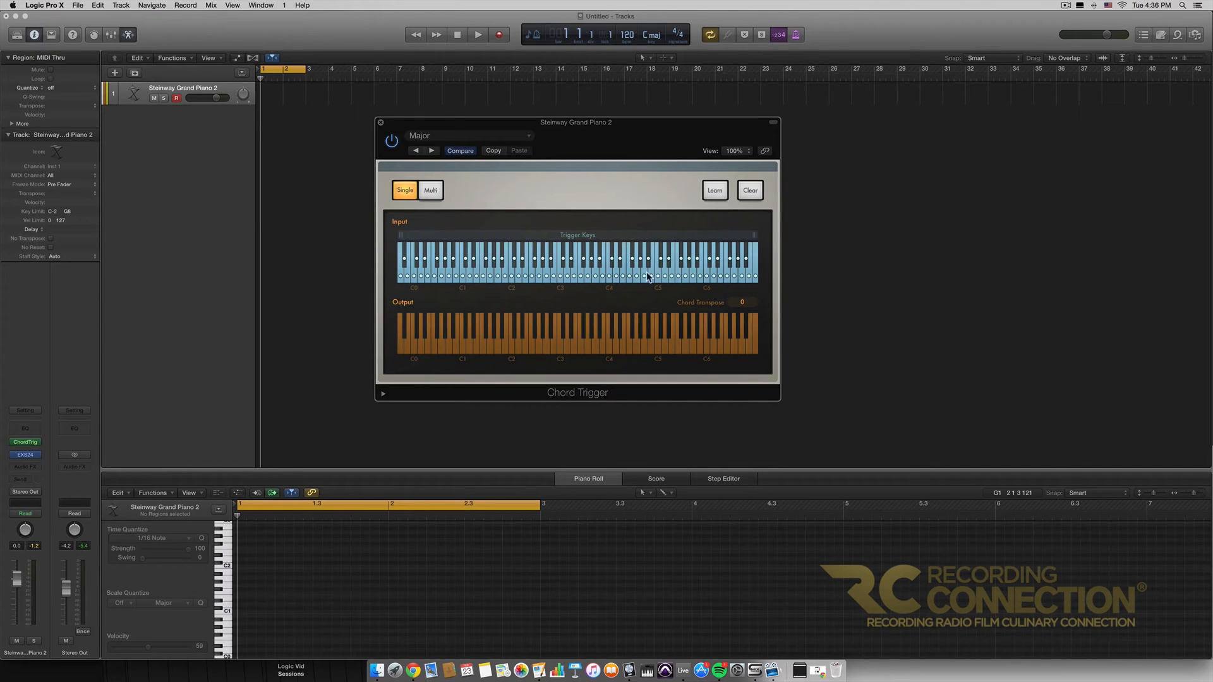
mouse_move(675, 267)
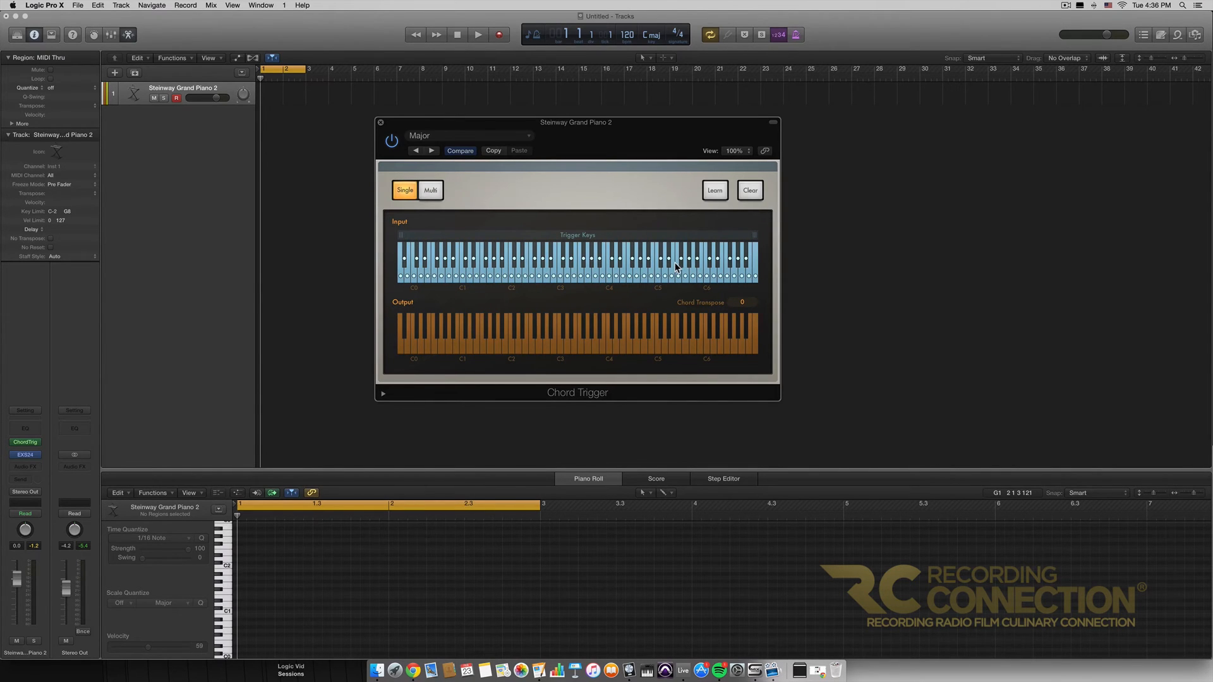
Switch back to Multi mode and toggle Learn on and off without new assignments
left_click(431, 190)
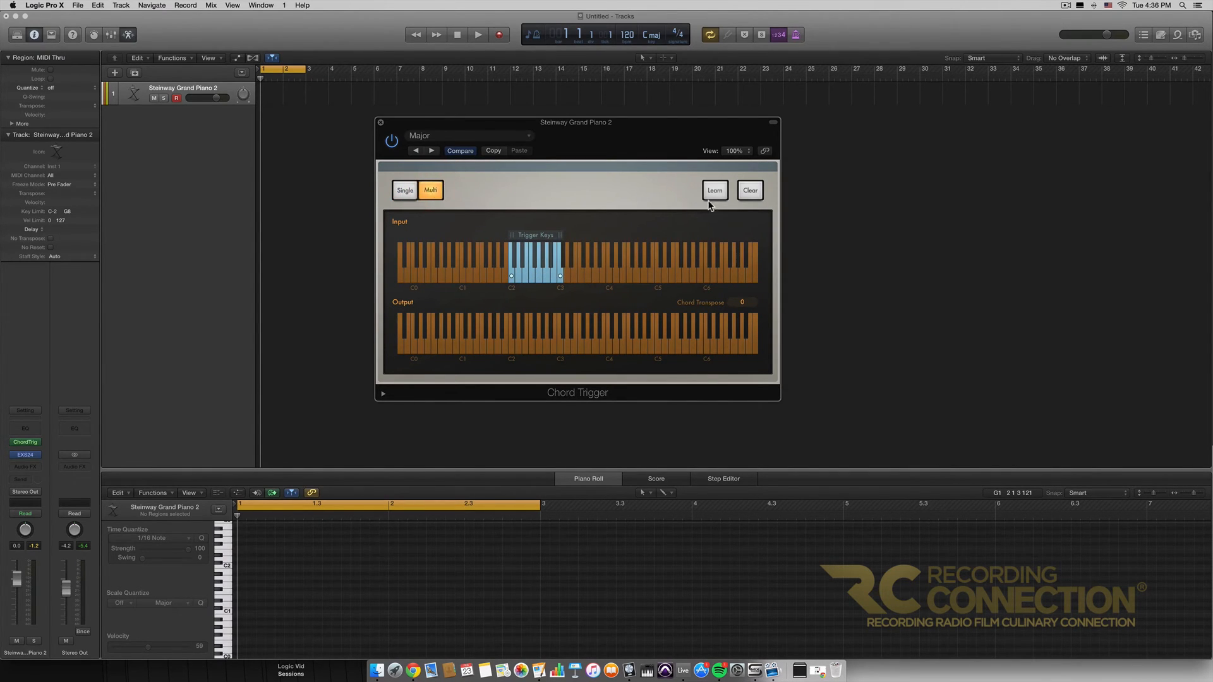
mouse_move(708, 192)
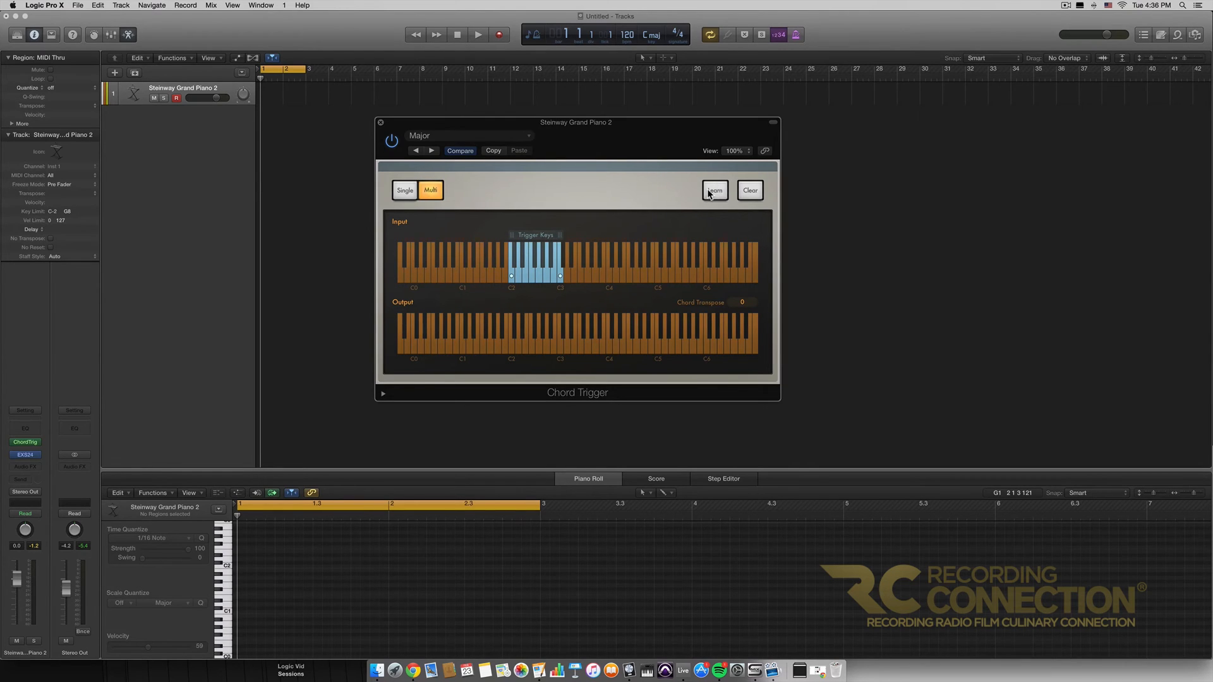
left_click(713, 190)
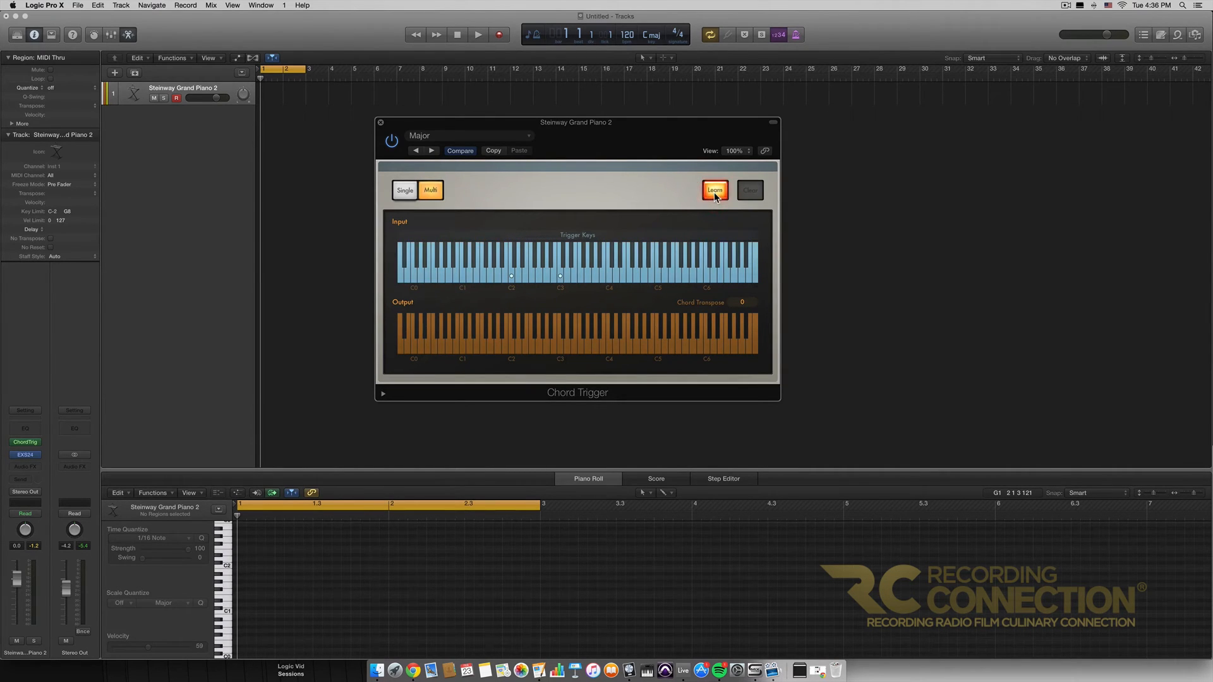
left_click(714, 190)
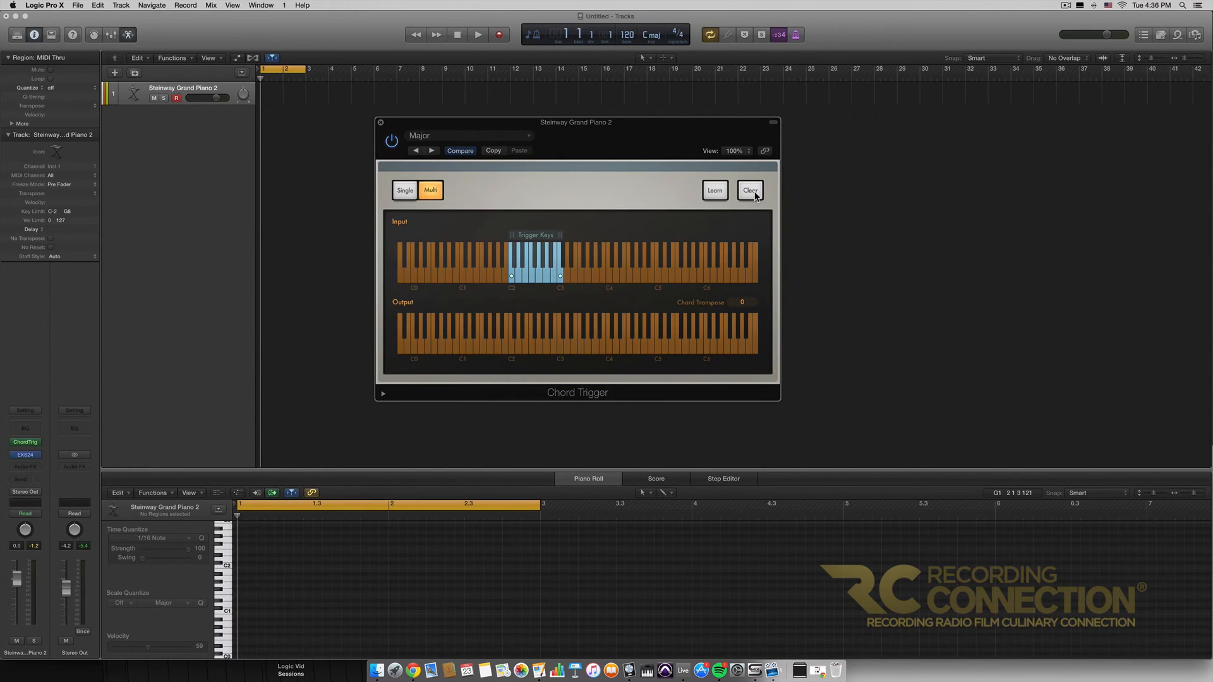
Clear the learned chords, select Single, and reload the Single > Triads > Major preset
left_click(748, 190)
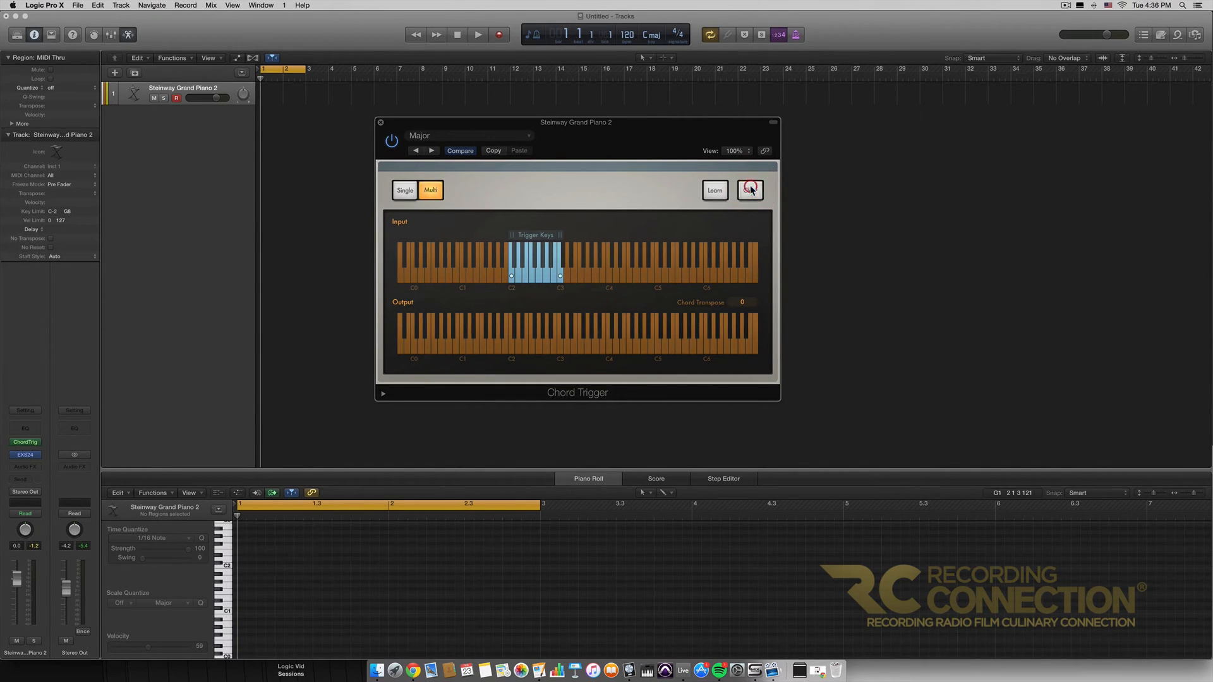
left_click(405, 190)
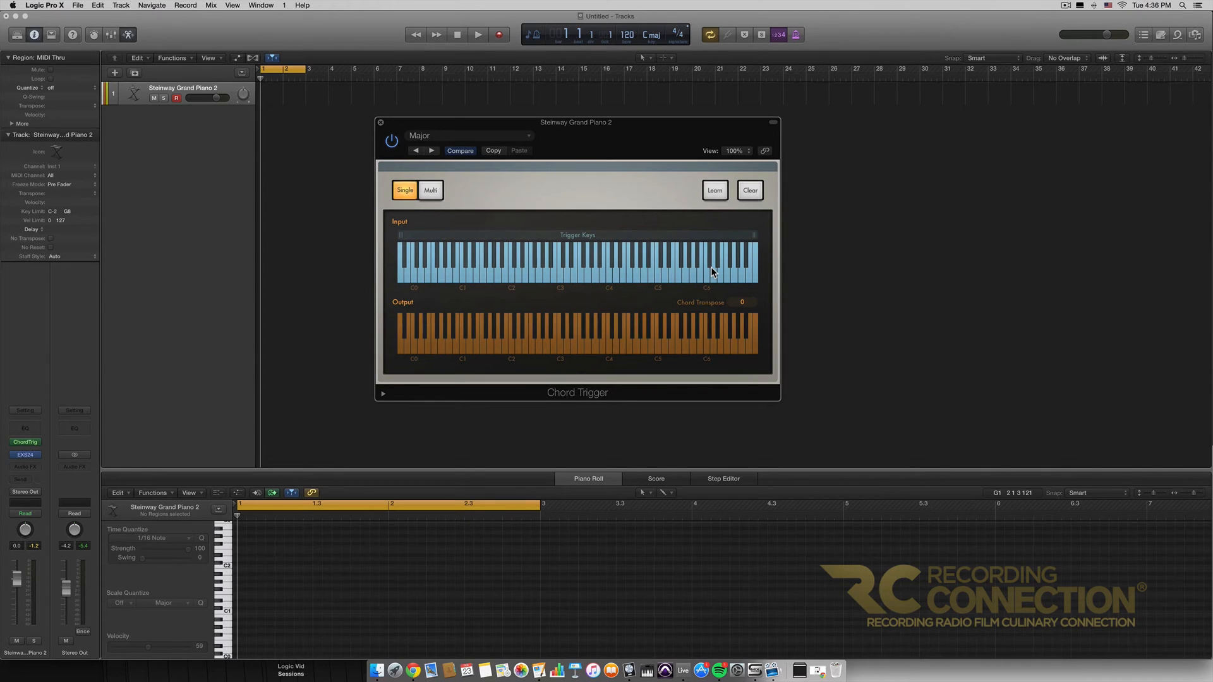
mouse_move(504, 201)
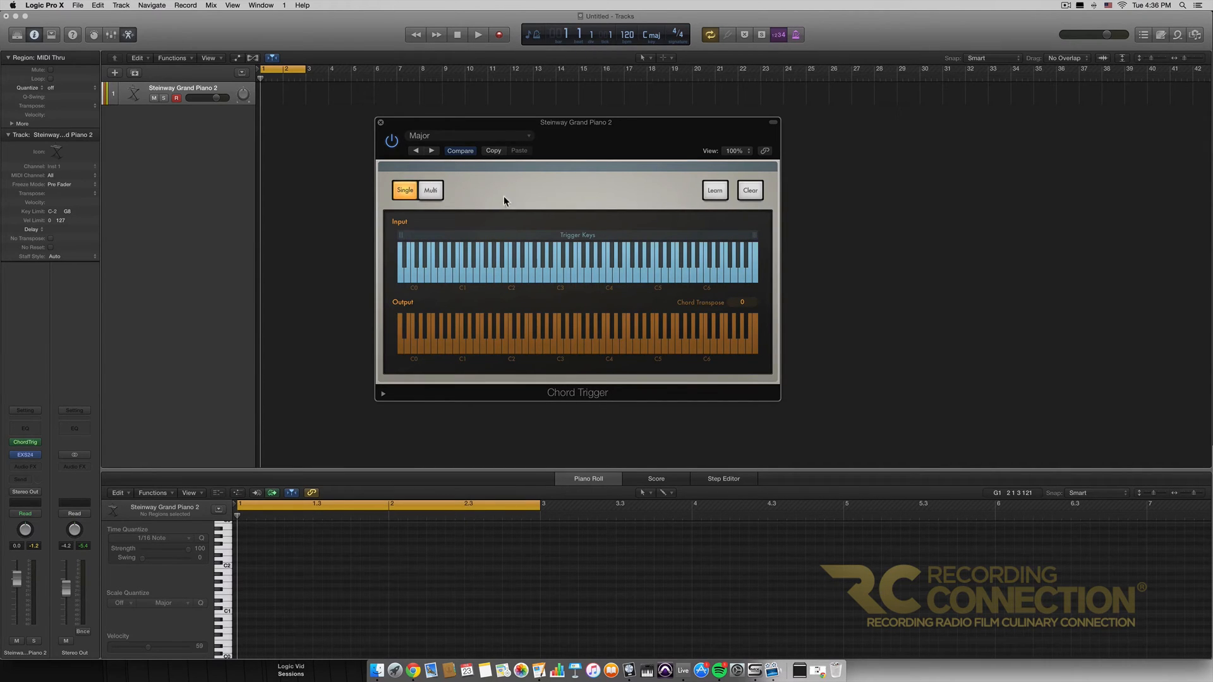
left_click(469, 135)
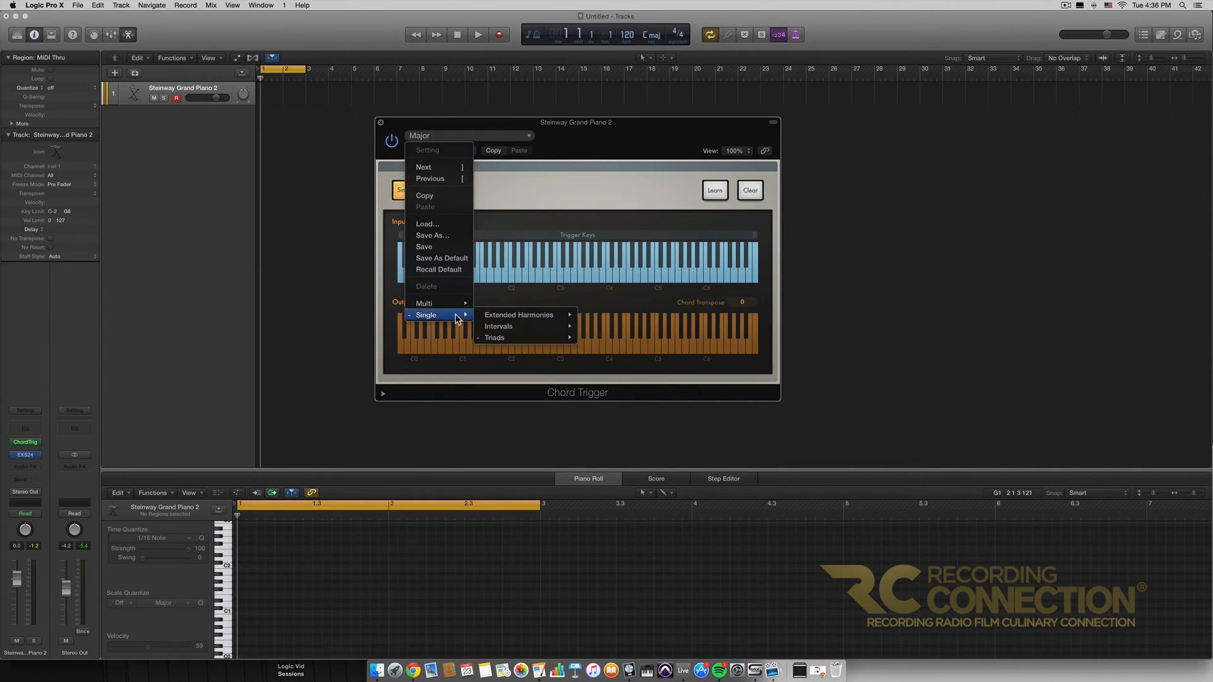
mouse_move(494, 338)
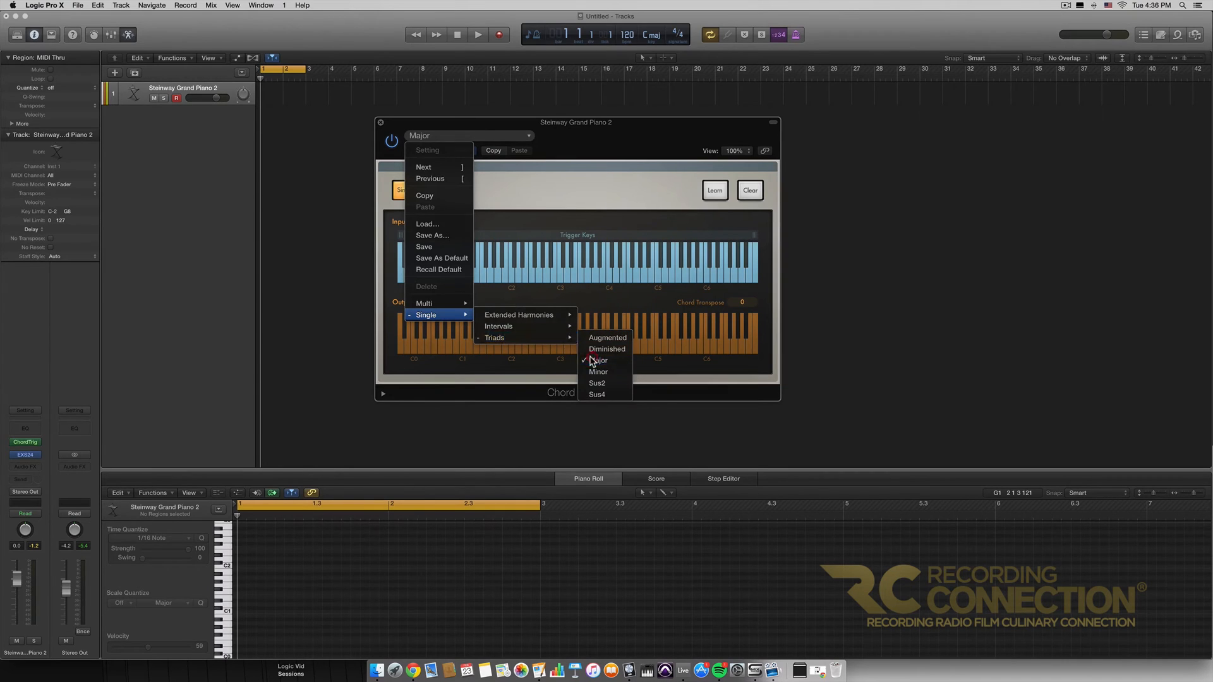
left_click(597, 361)
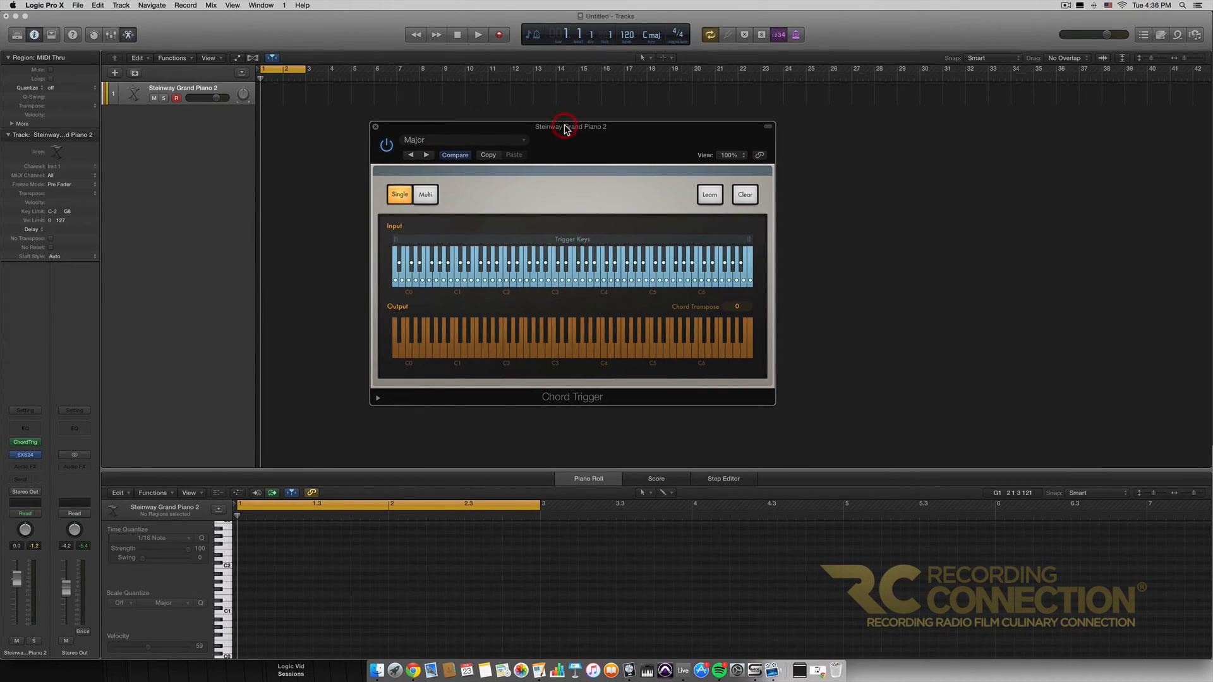
mouse_move(582, 263)
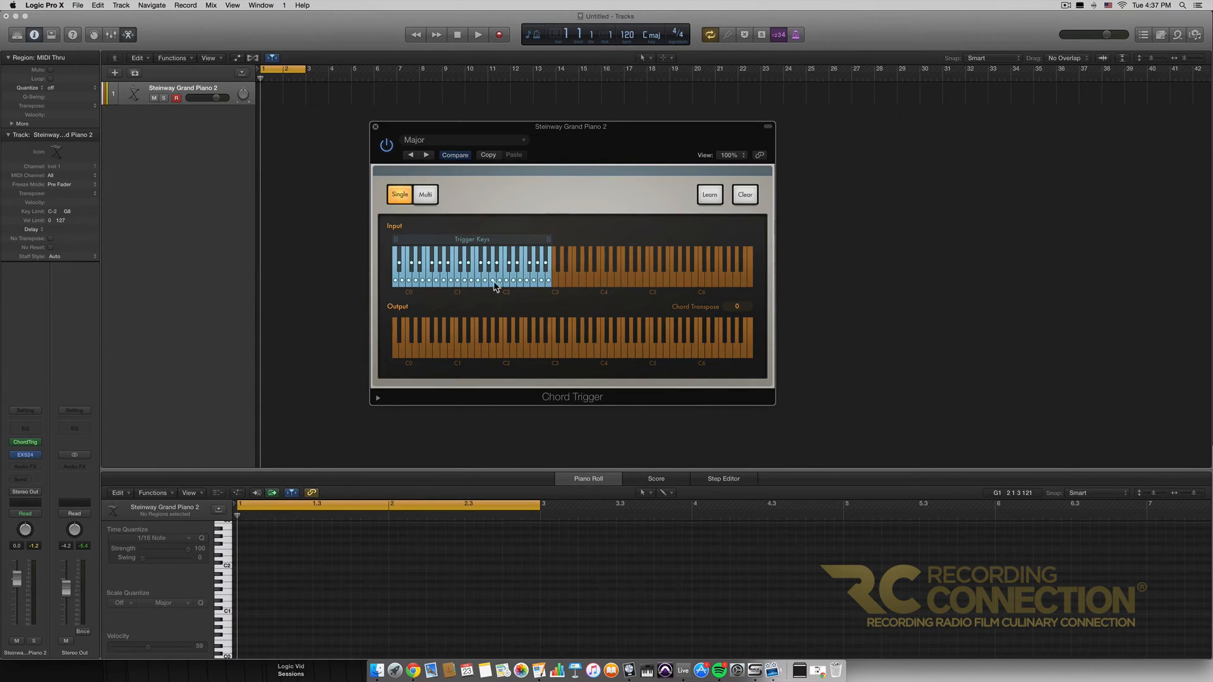
mouse_move(532, 290)
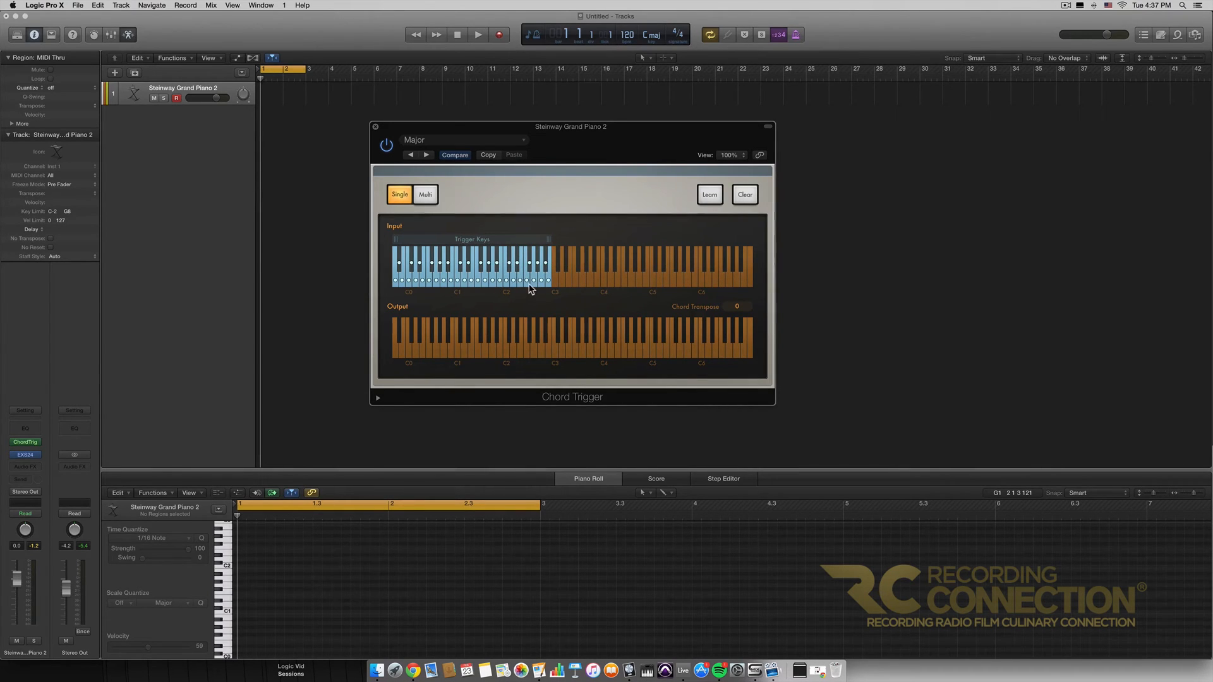
mouse_move(545, 278)
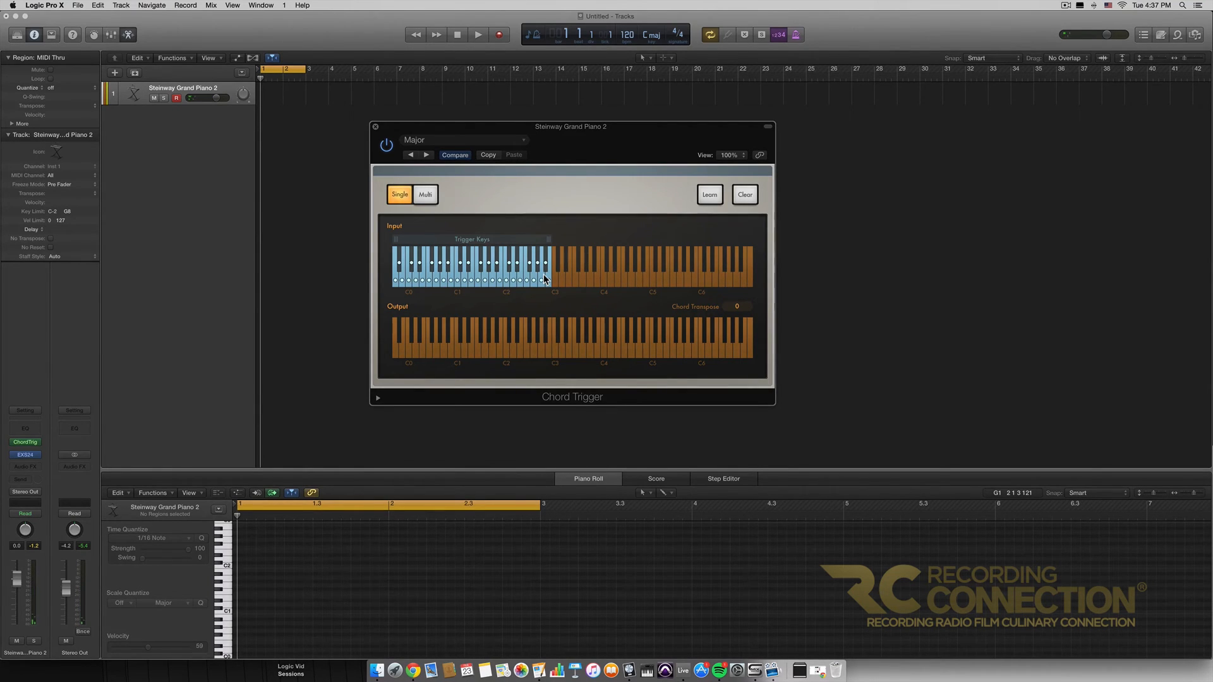
Narrow the trigger-key range to the single C2–B2 octave
left_click(507, 266)
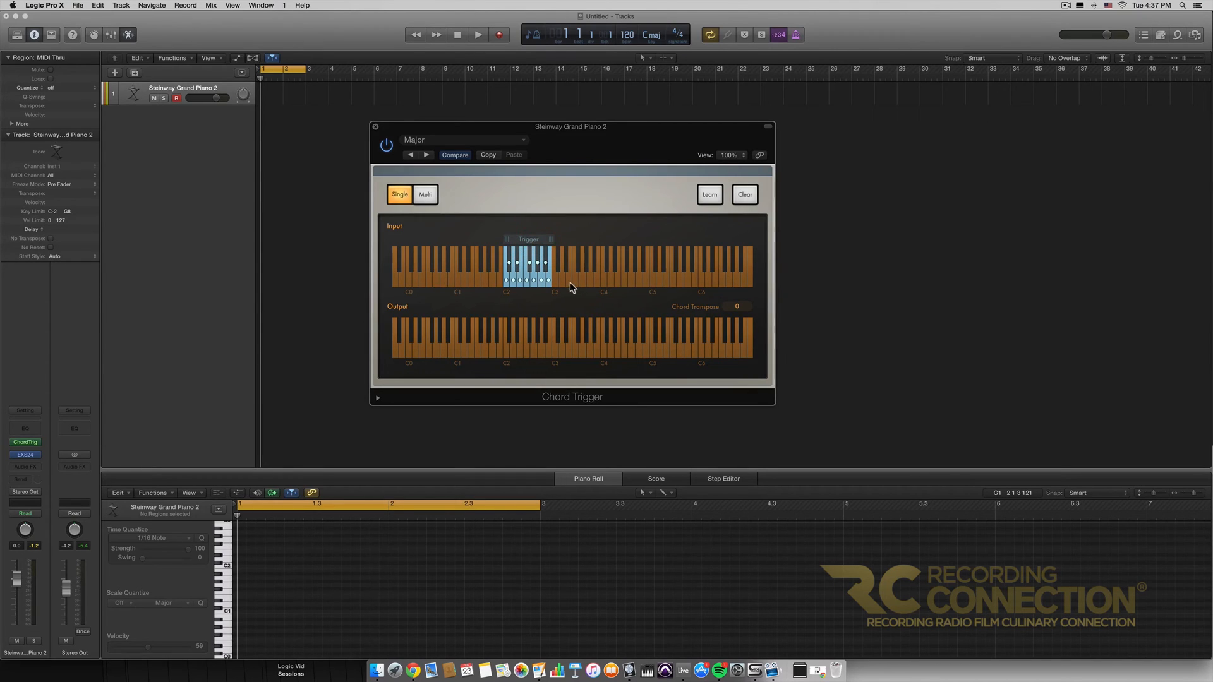
mouse_move(542, 242)
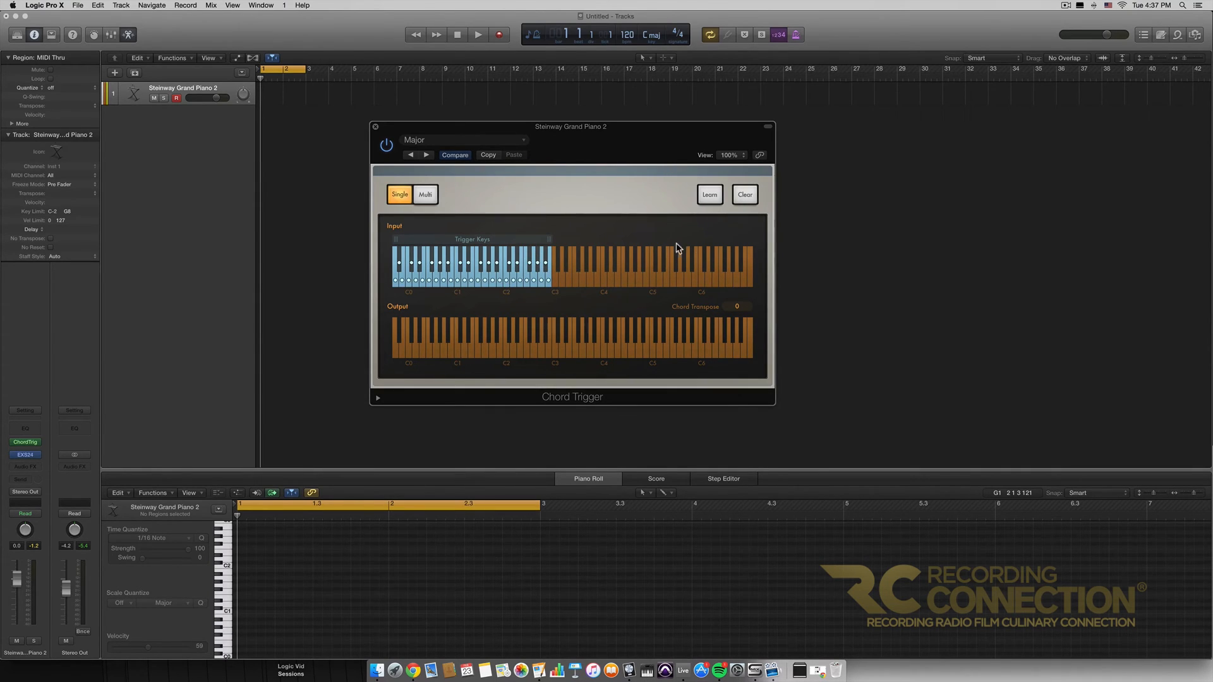
mouse_move(638, 265)
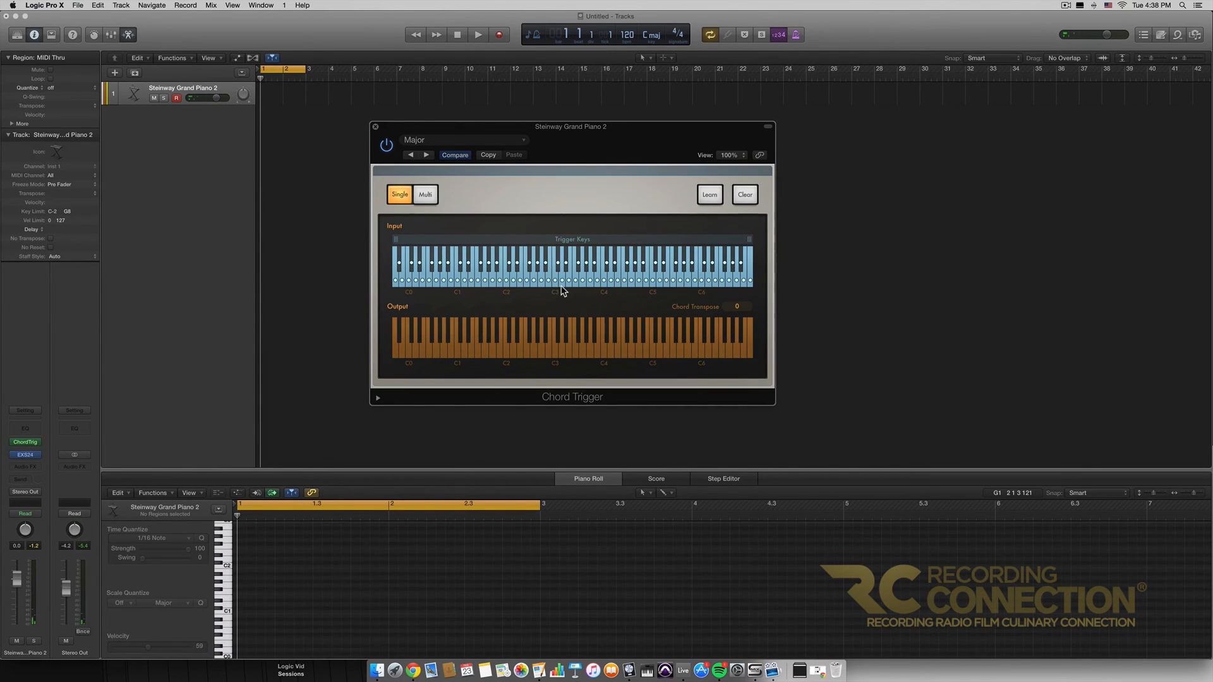
mouse_move(549, 294)
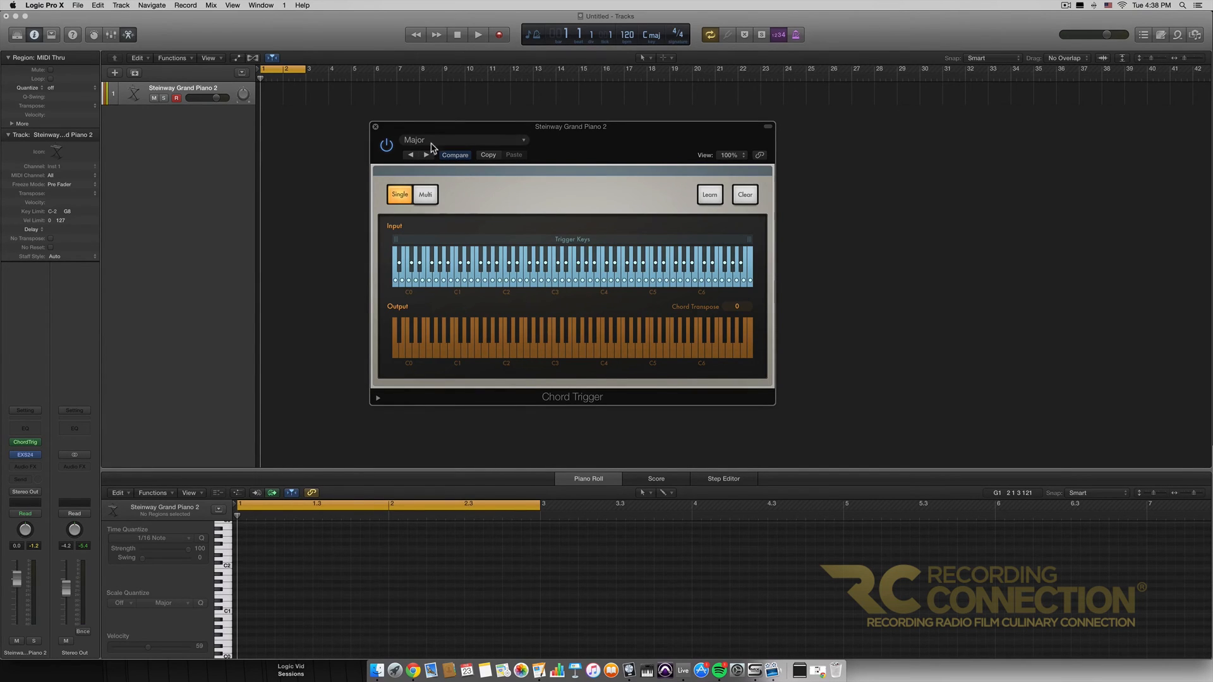
Extend the trigger keys across the entire Input keyboard
left_click(465, 140)
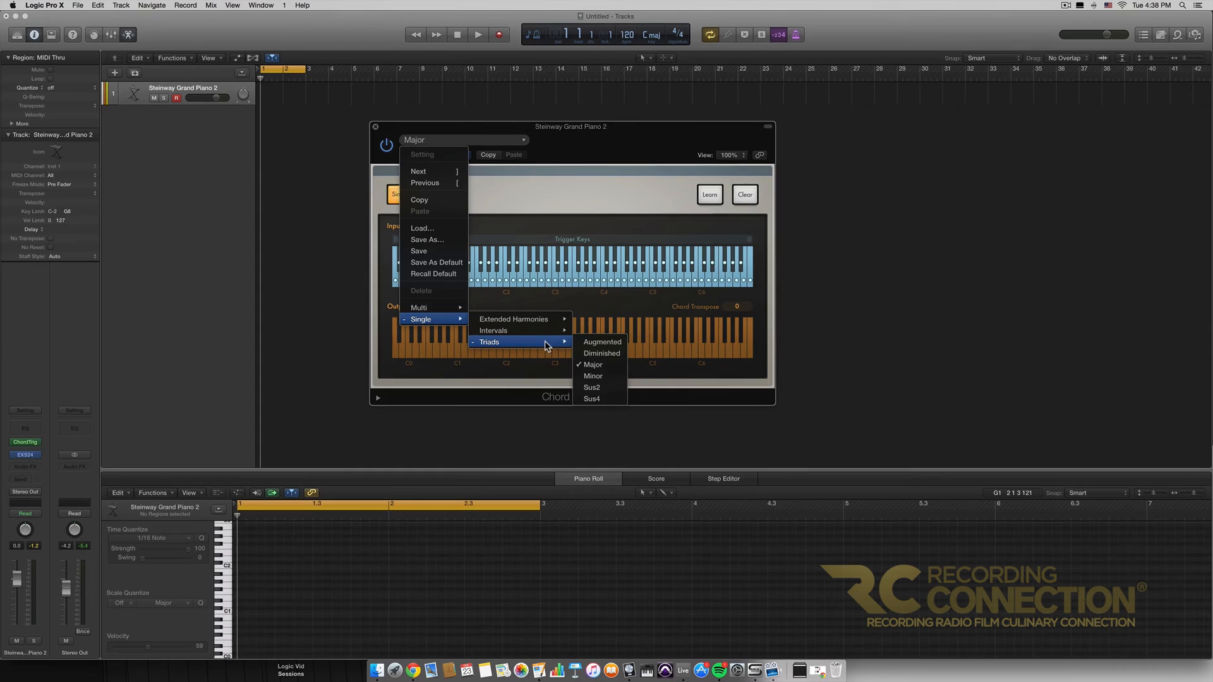
mouse_move(592, 388)
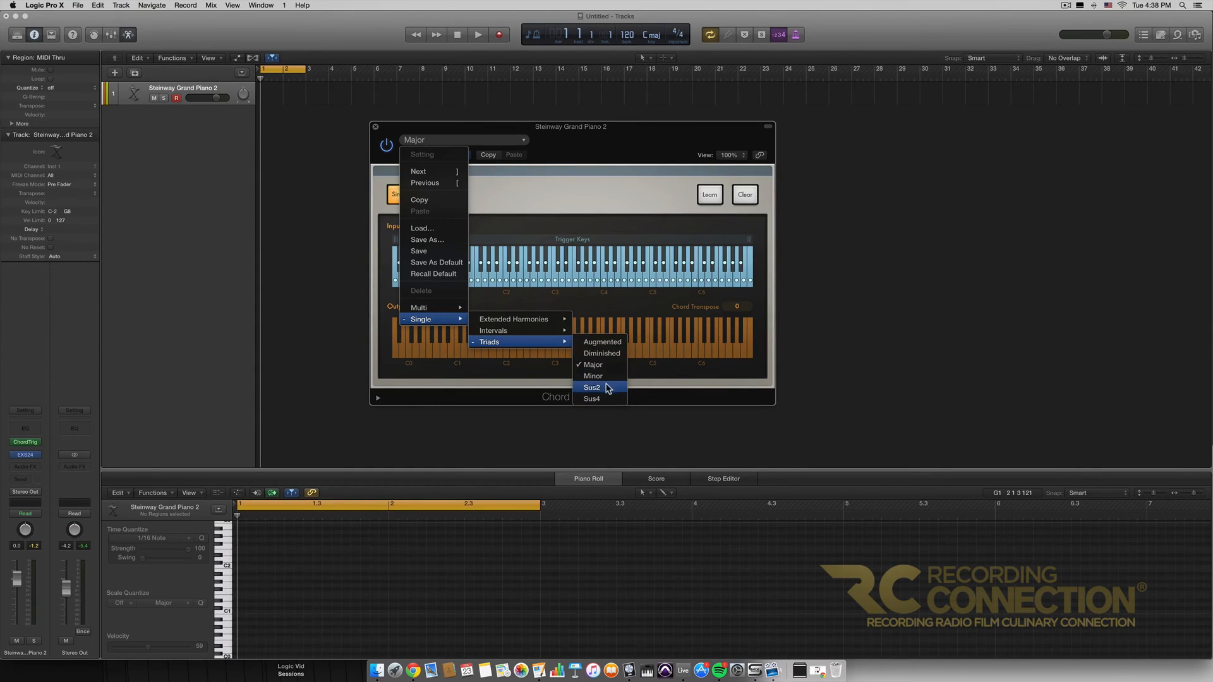
left_click(594, 376)
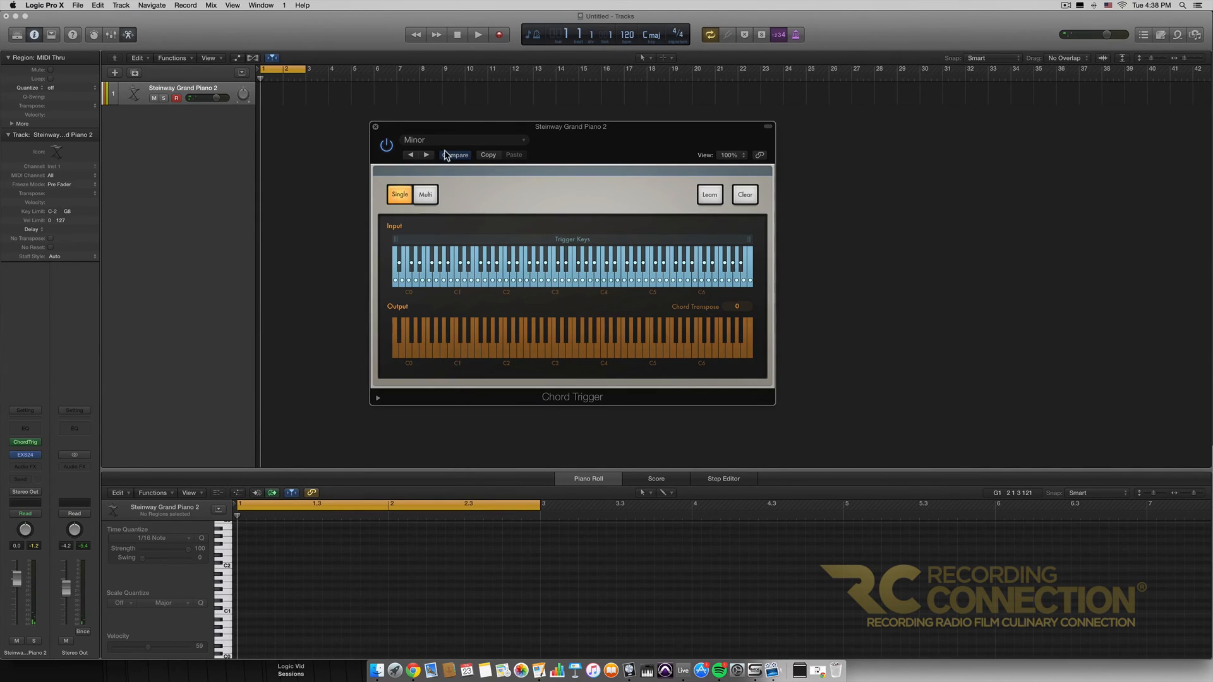
left_click(464, 141)
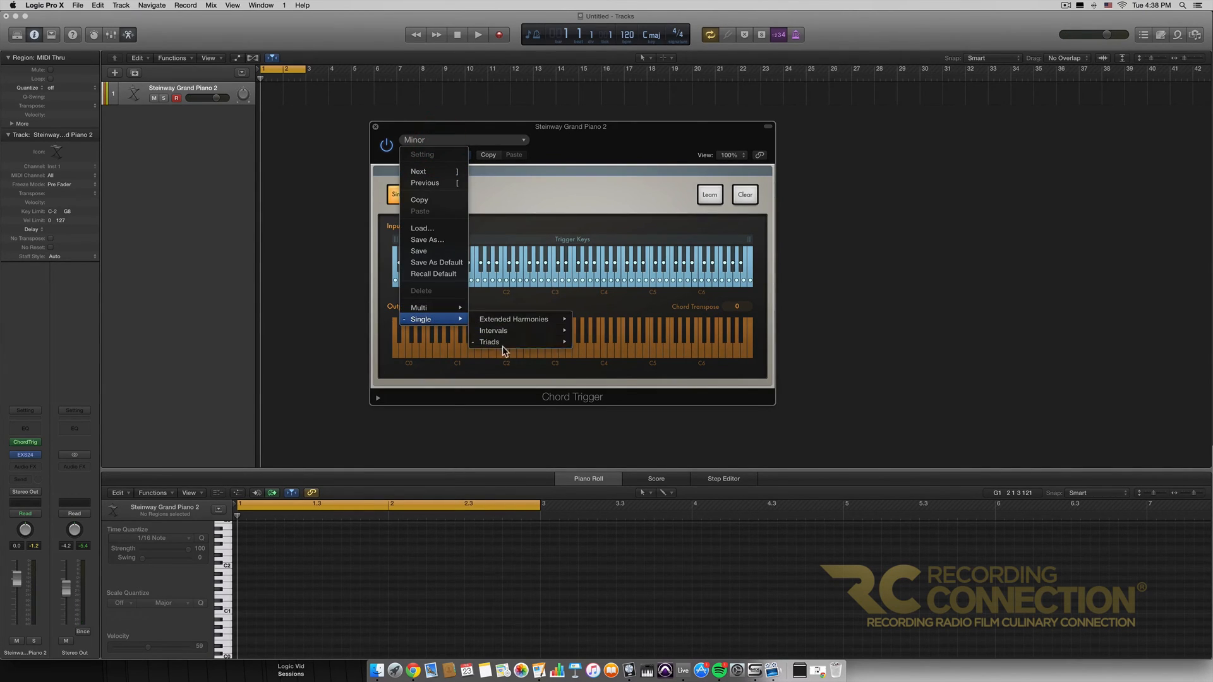
mouse_move(490, 341)
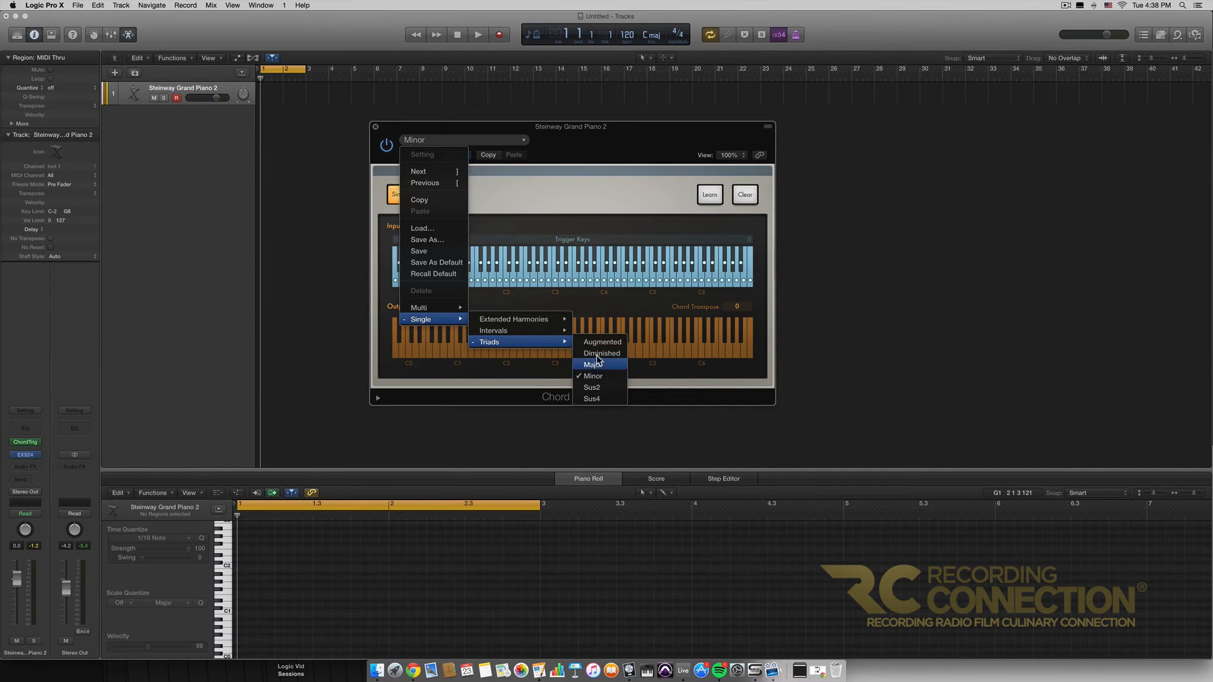
mouse_move(493, 330)
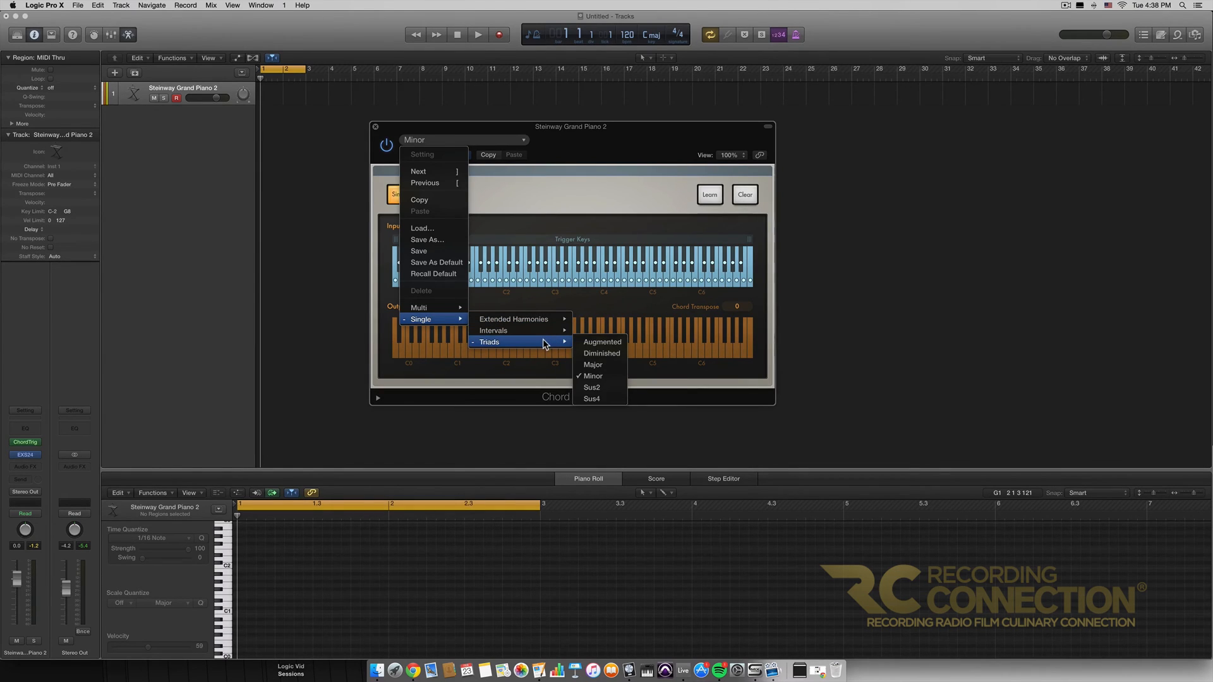
left_click(593, 364)
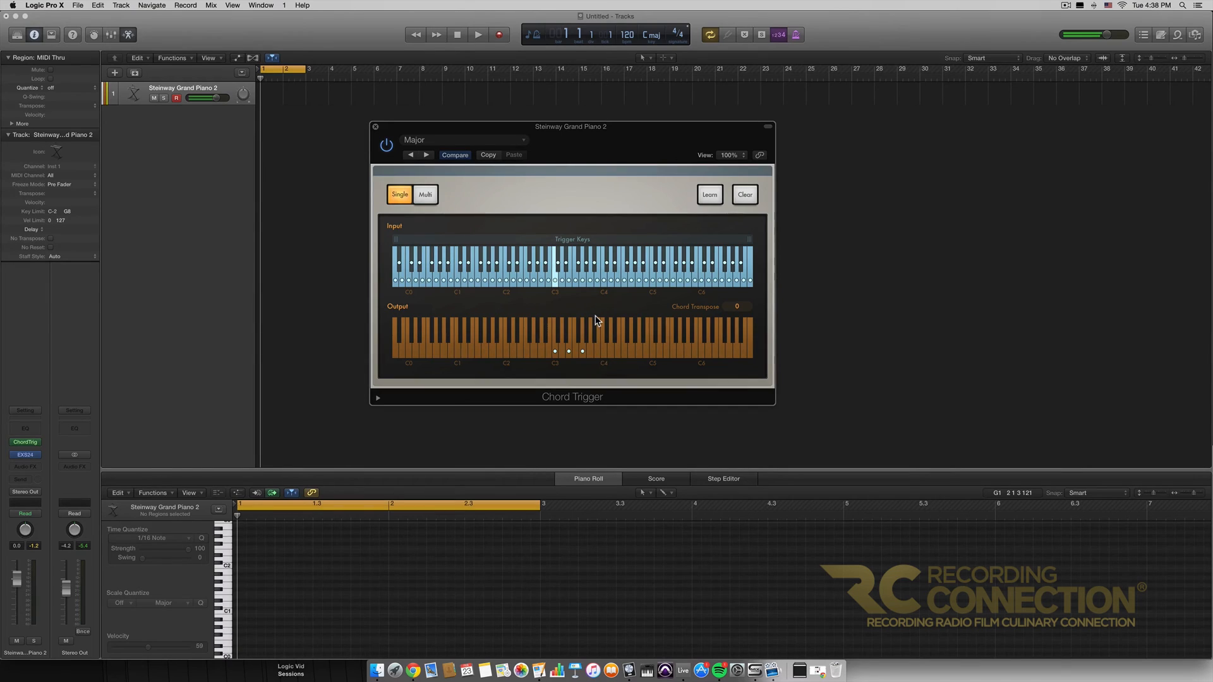
left_click(555, 262)
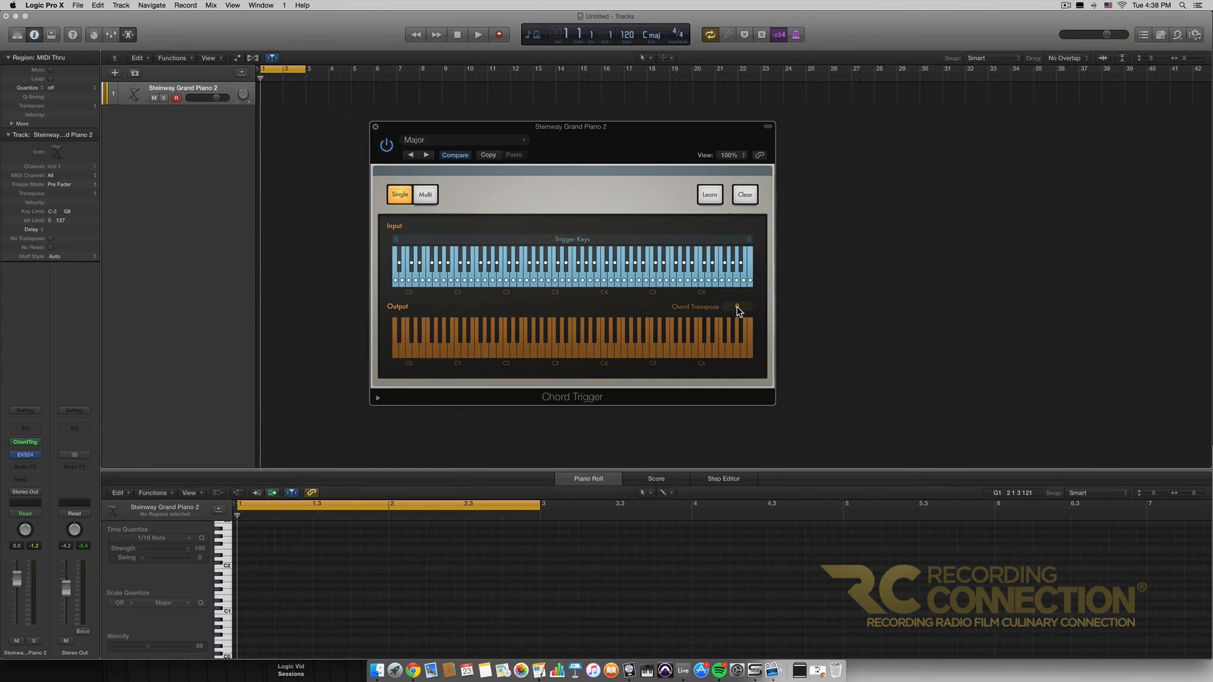
Raise Chord Transpose one step at a time to 3
left_click(737, 307)
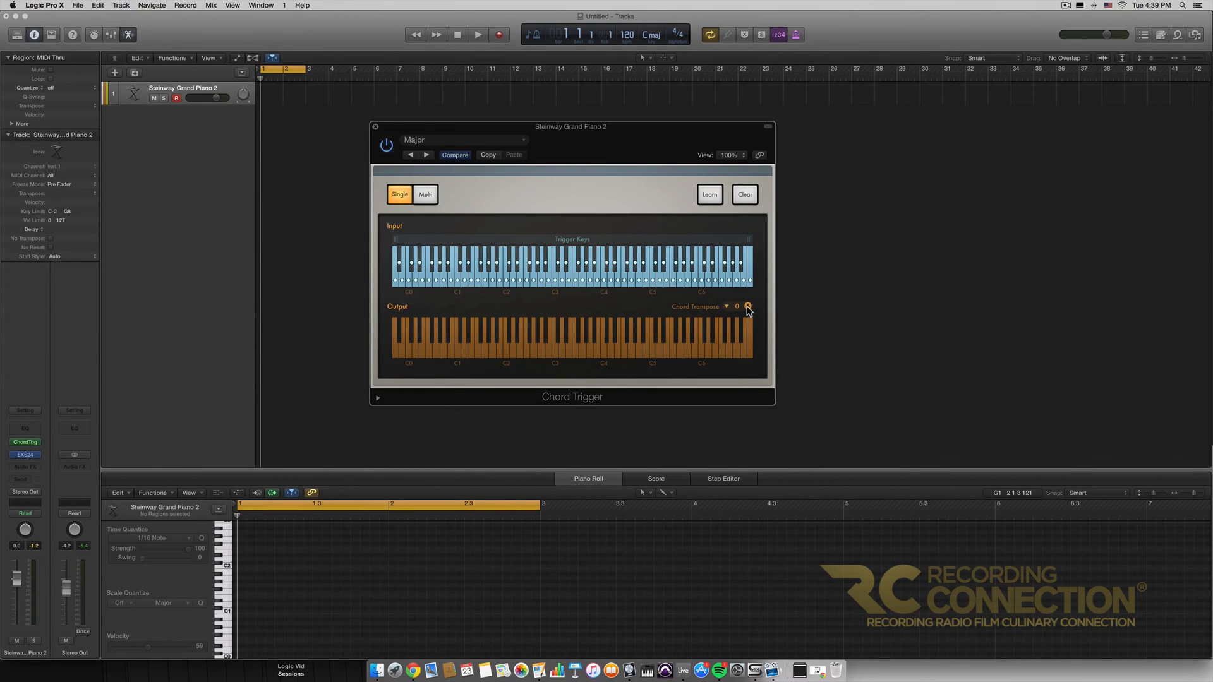
left_click(748, 306)
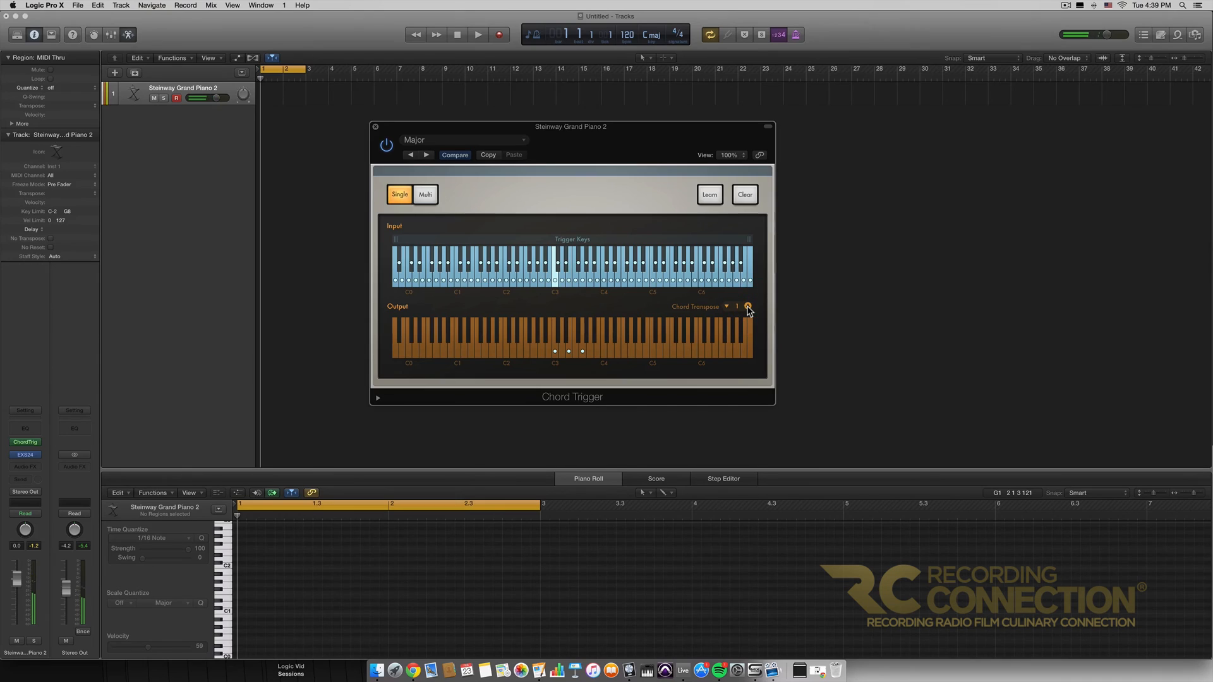
left_click(747, 307)
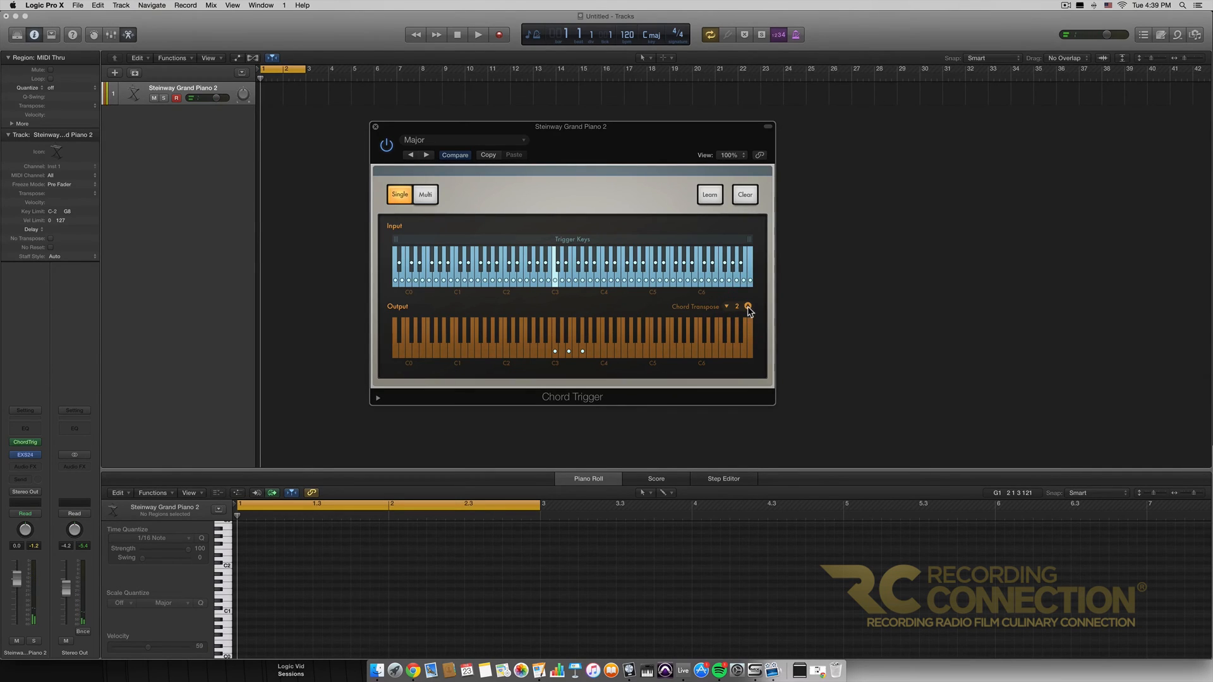
left_click(747, 304)
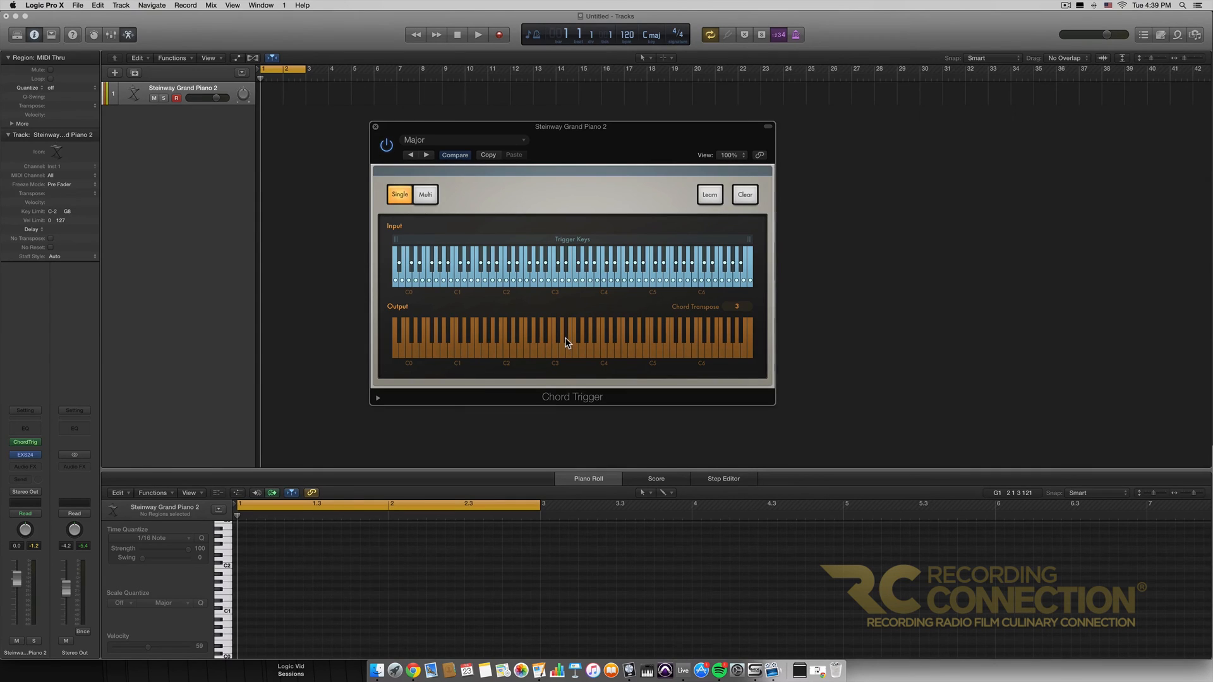
mouse_move(566, 356)
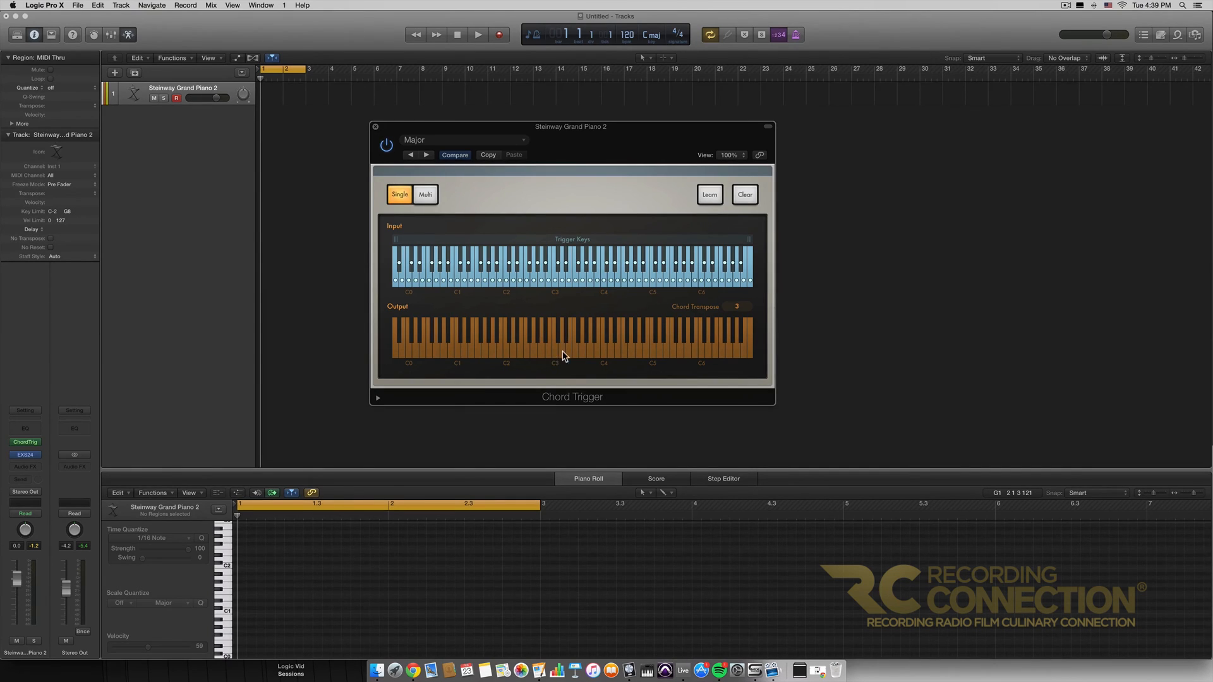
mouse_move(568, 342)
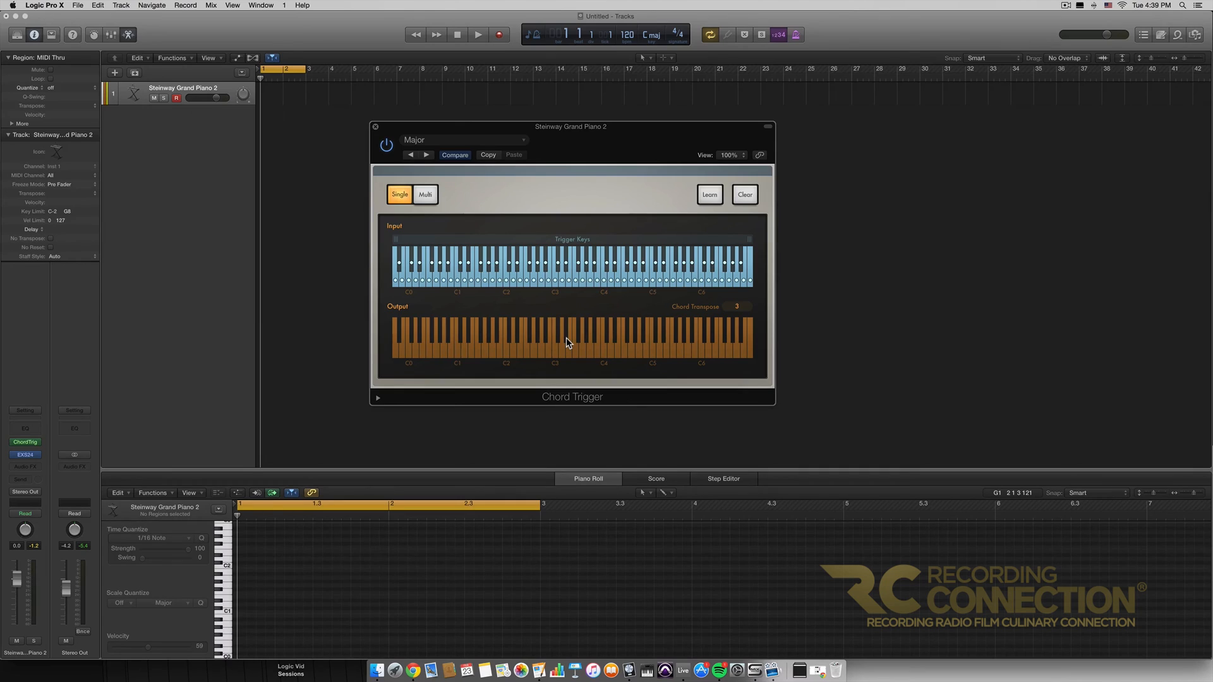
mouse_move(659, 297)
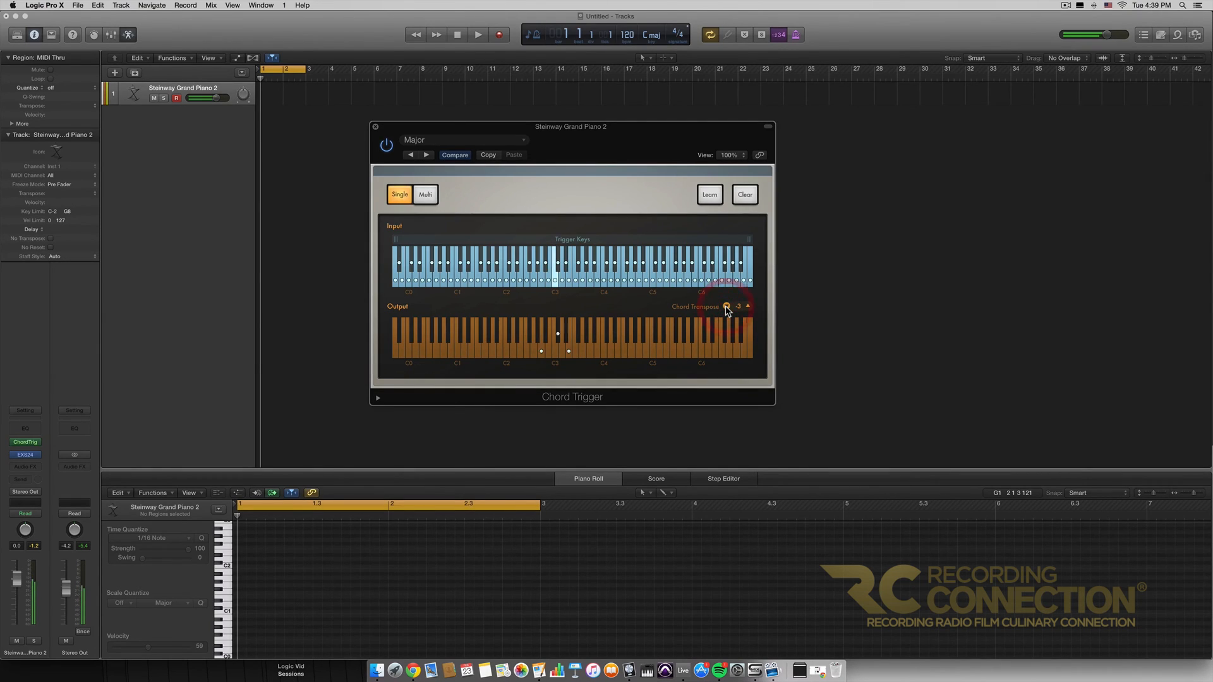
Lower Chord Transpose to -3, then step it back up toward 0
left_click(727, 307)
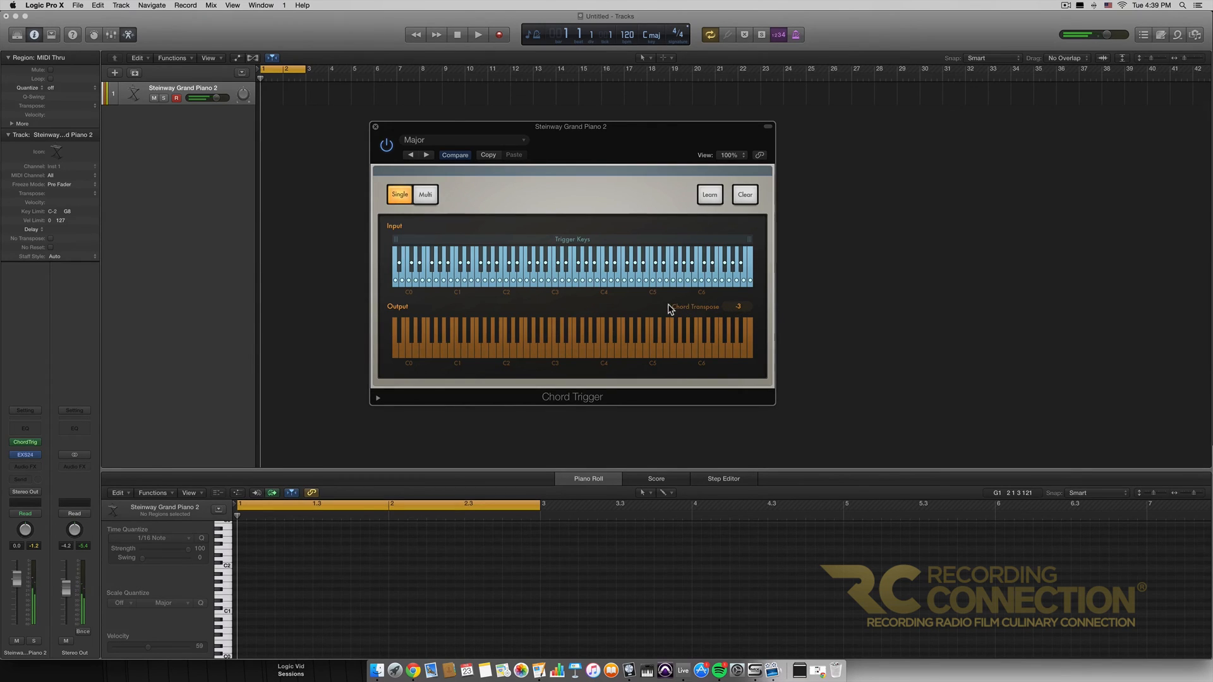
left_click(739, 306)
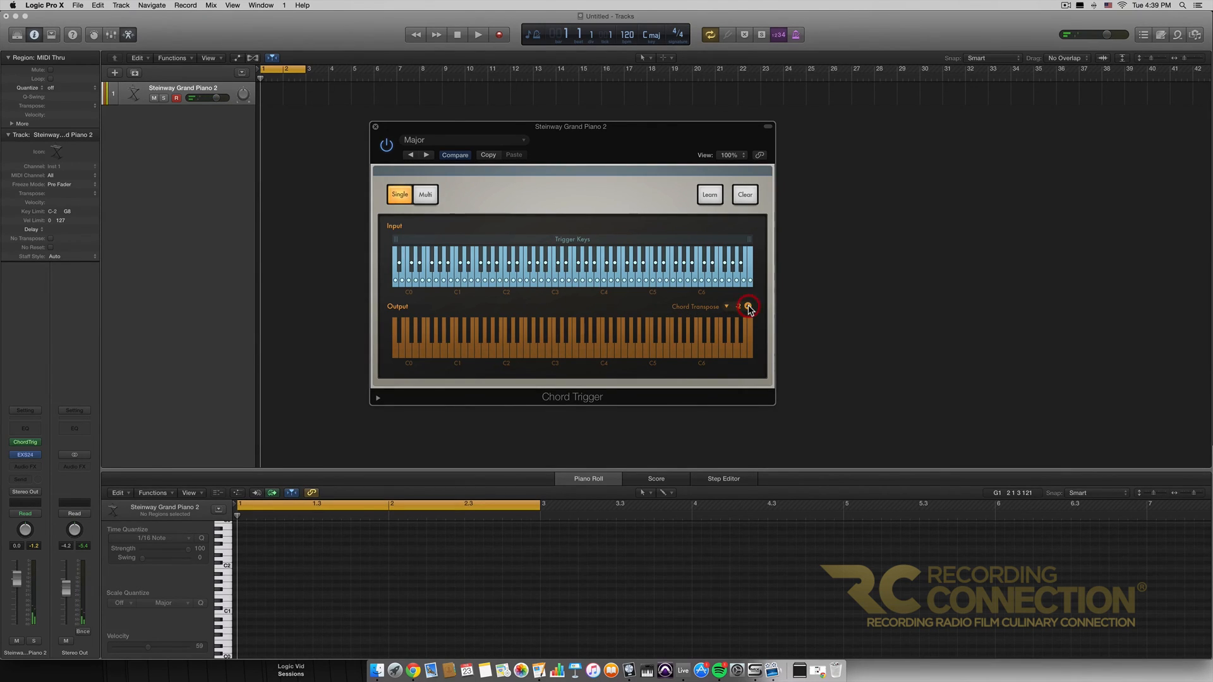
left_click(748, 307)
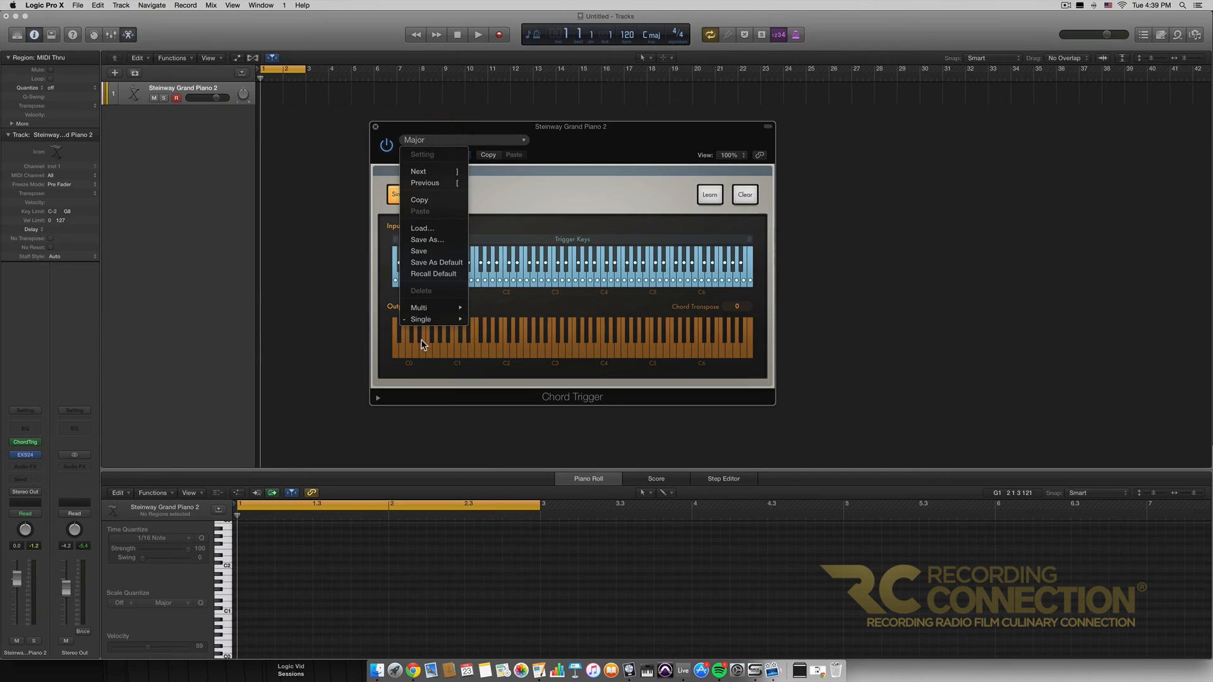
mouse_move(420, 320)
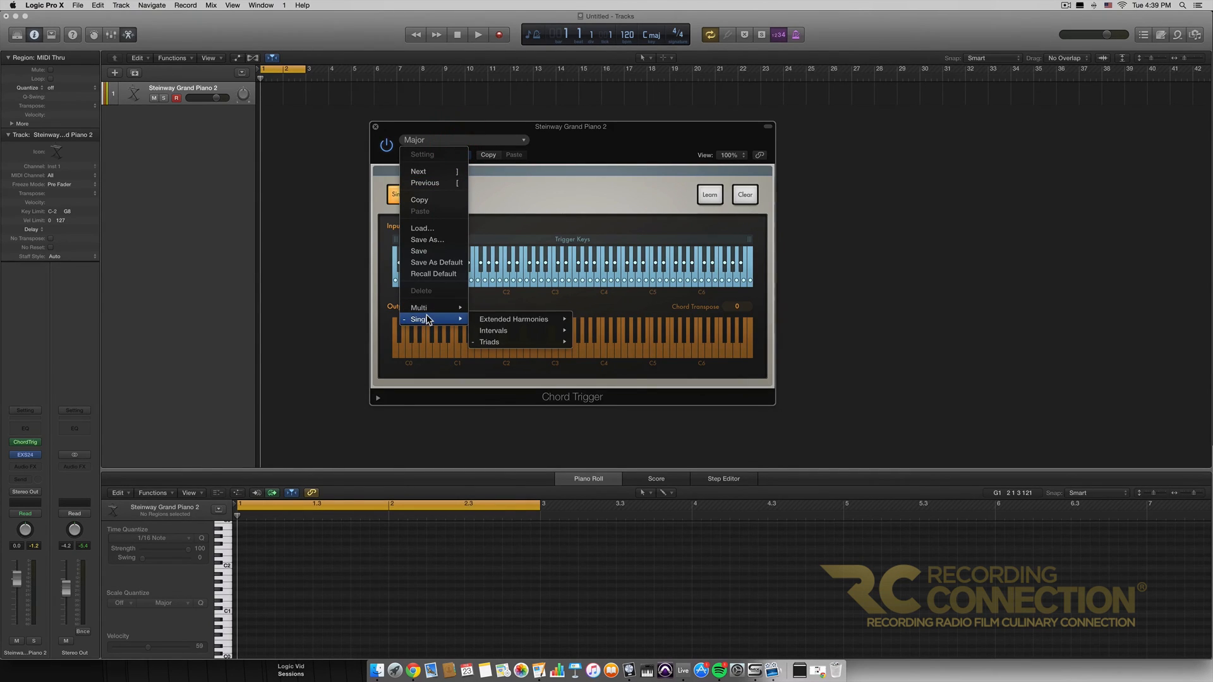
mouse_move(514, 318)
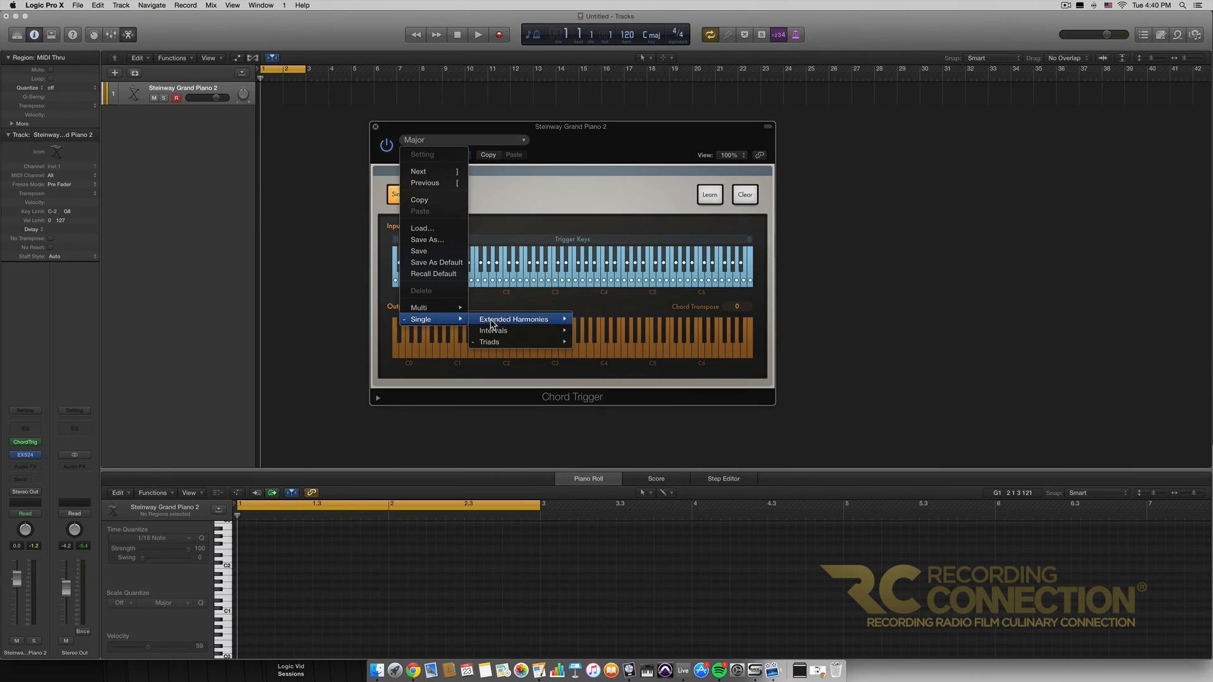
mouse_move(420, 307)
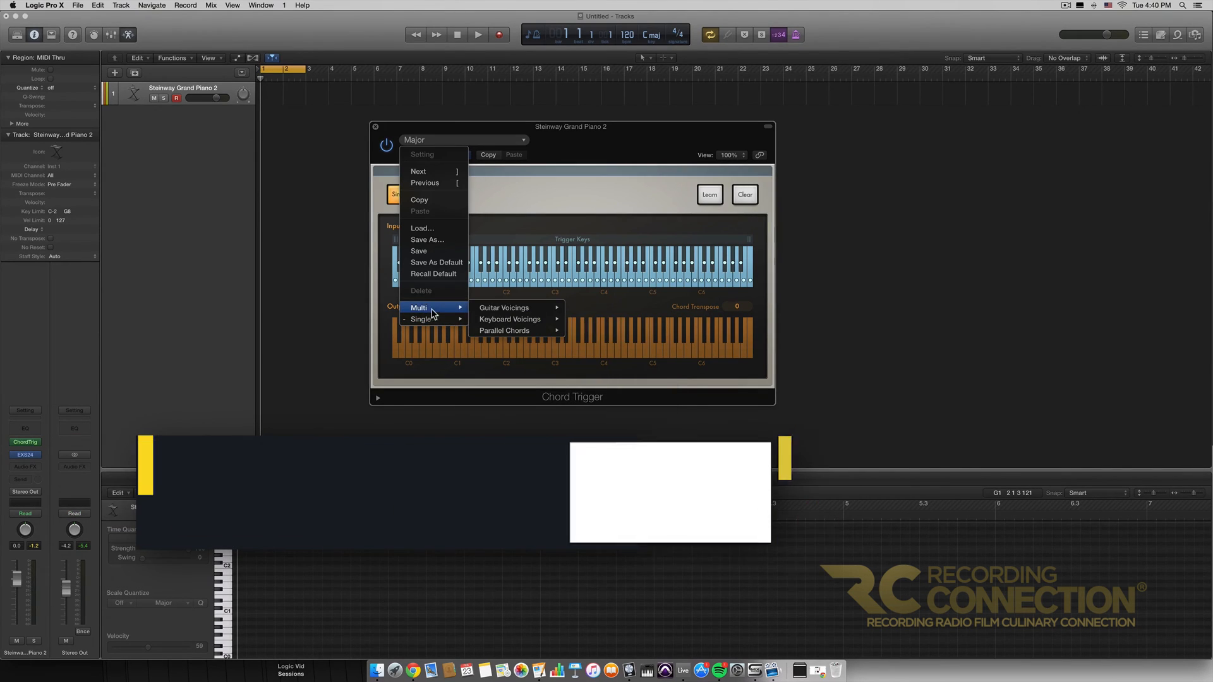